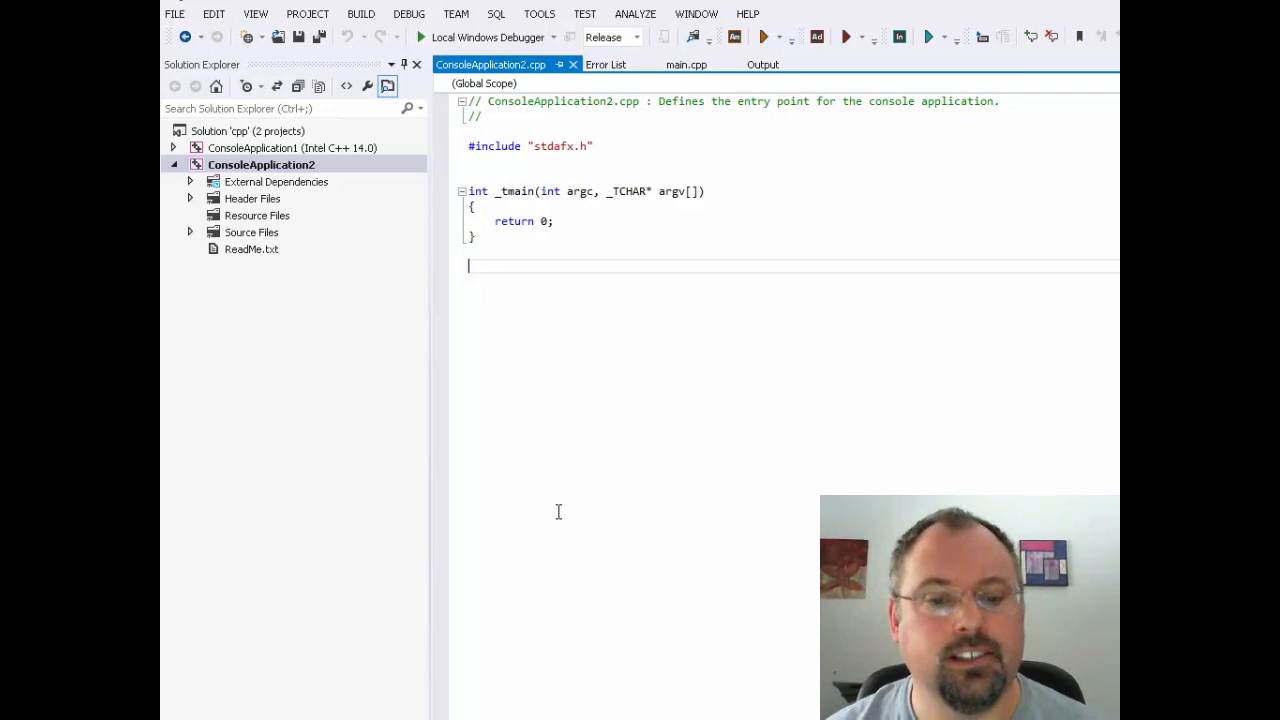
mouse_move(446, 406)
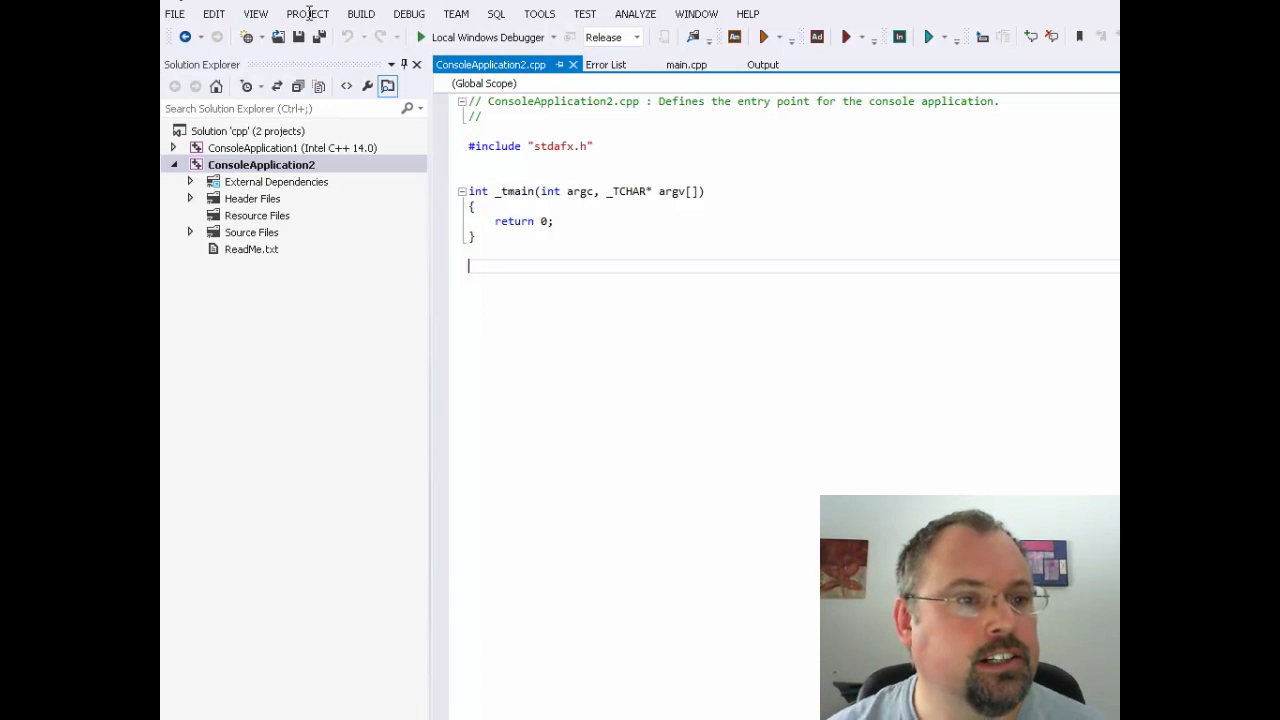
Switch ConsoleApplication2 to the Intel C++ compiler via Project > Intel Composer XE 2013 SP1 > Use Intel C++ and confirm
left_click(308, 14)
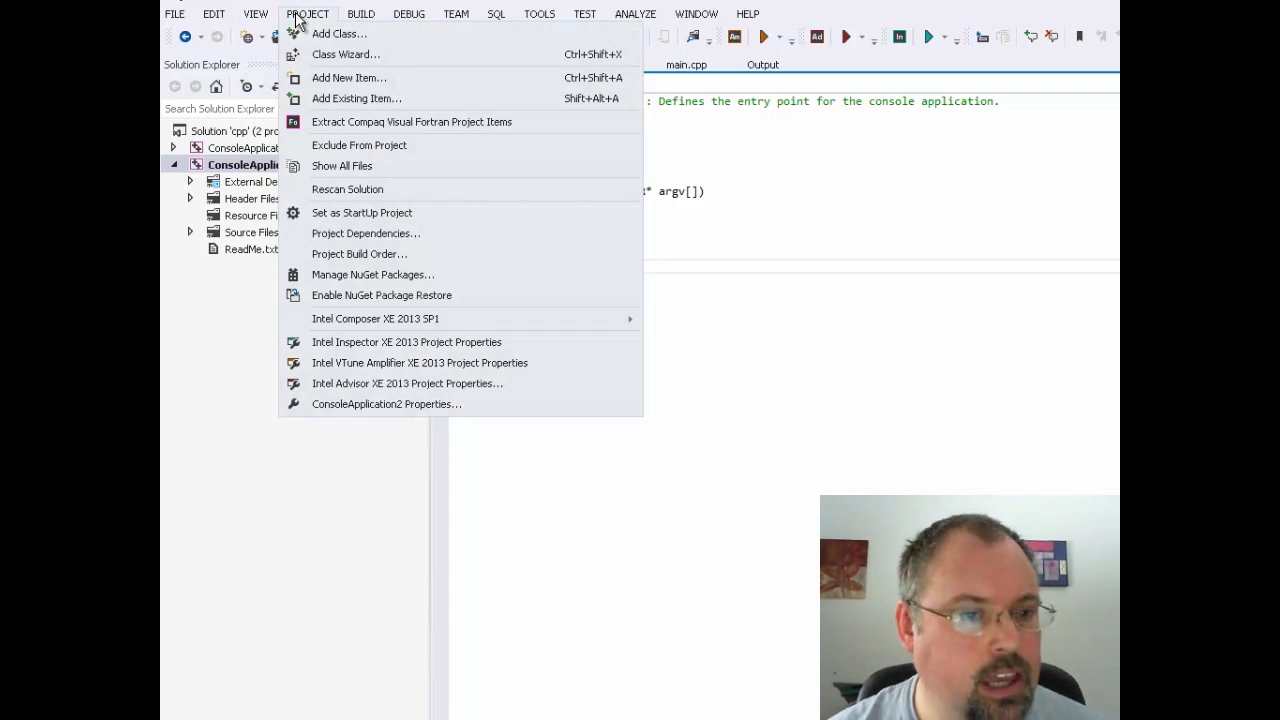
mouse_move(376, 318)
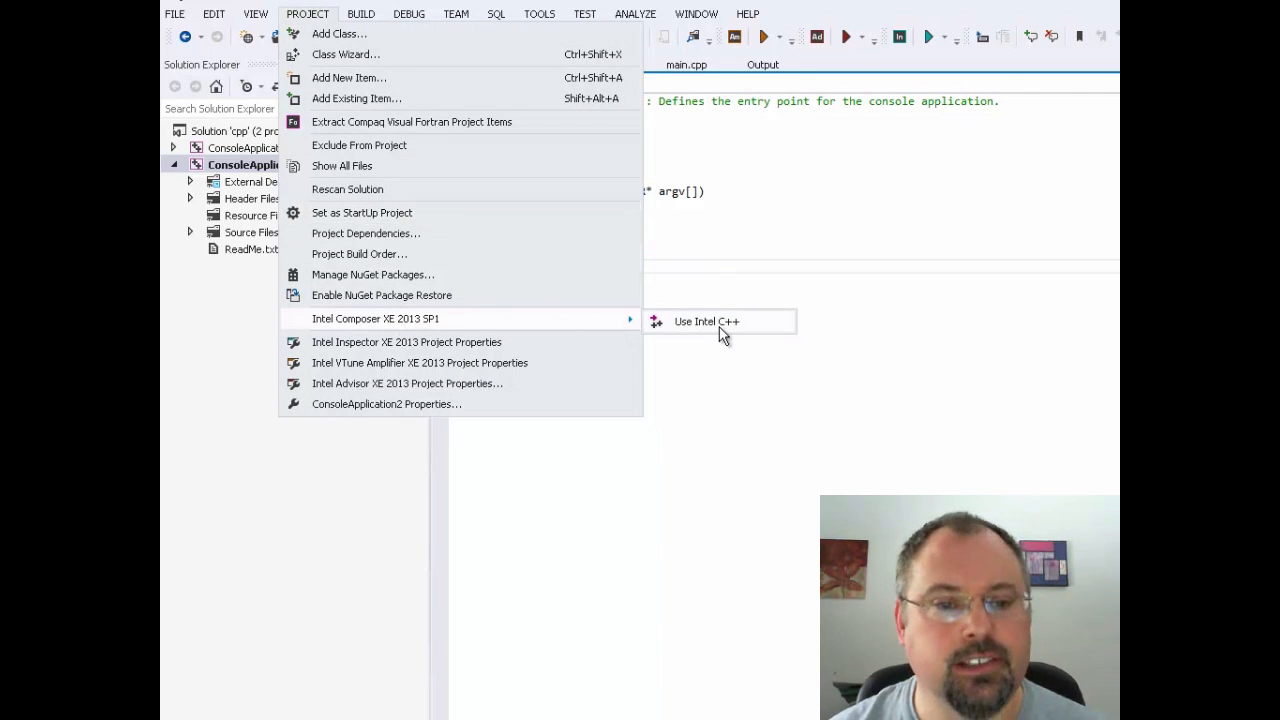
left_click(706, 320)
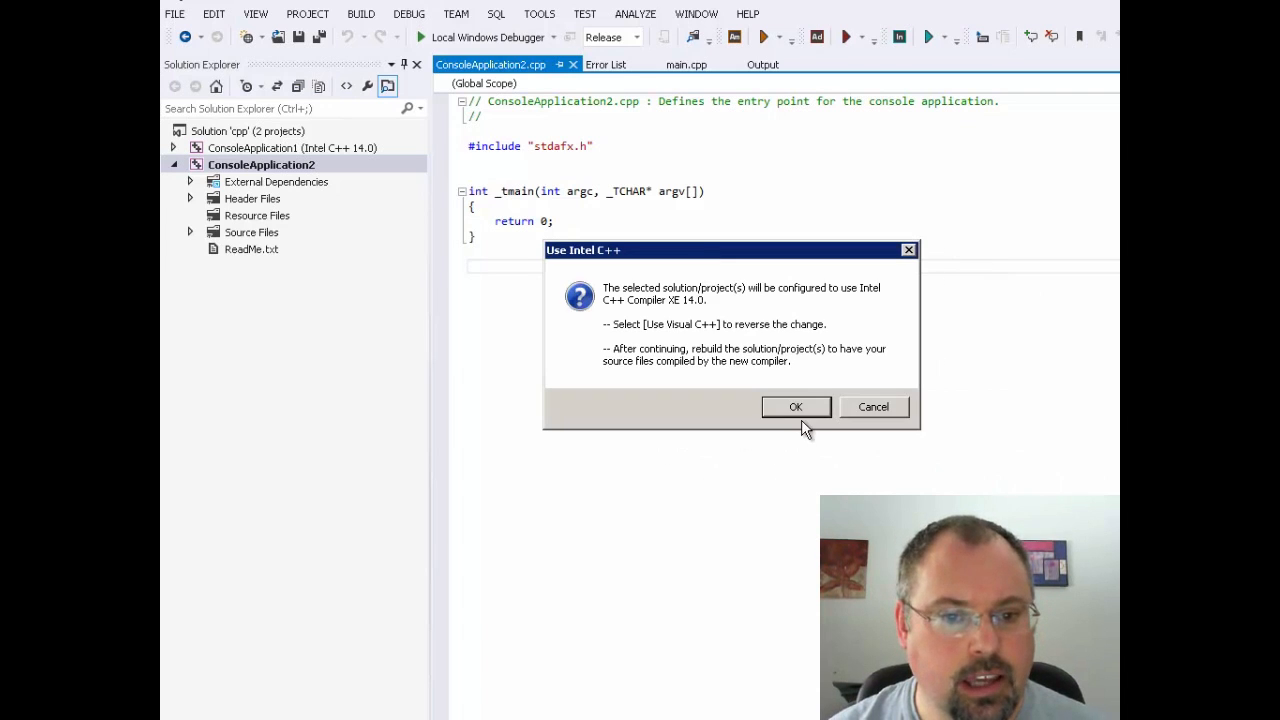
left_click(796, 406)
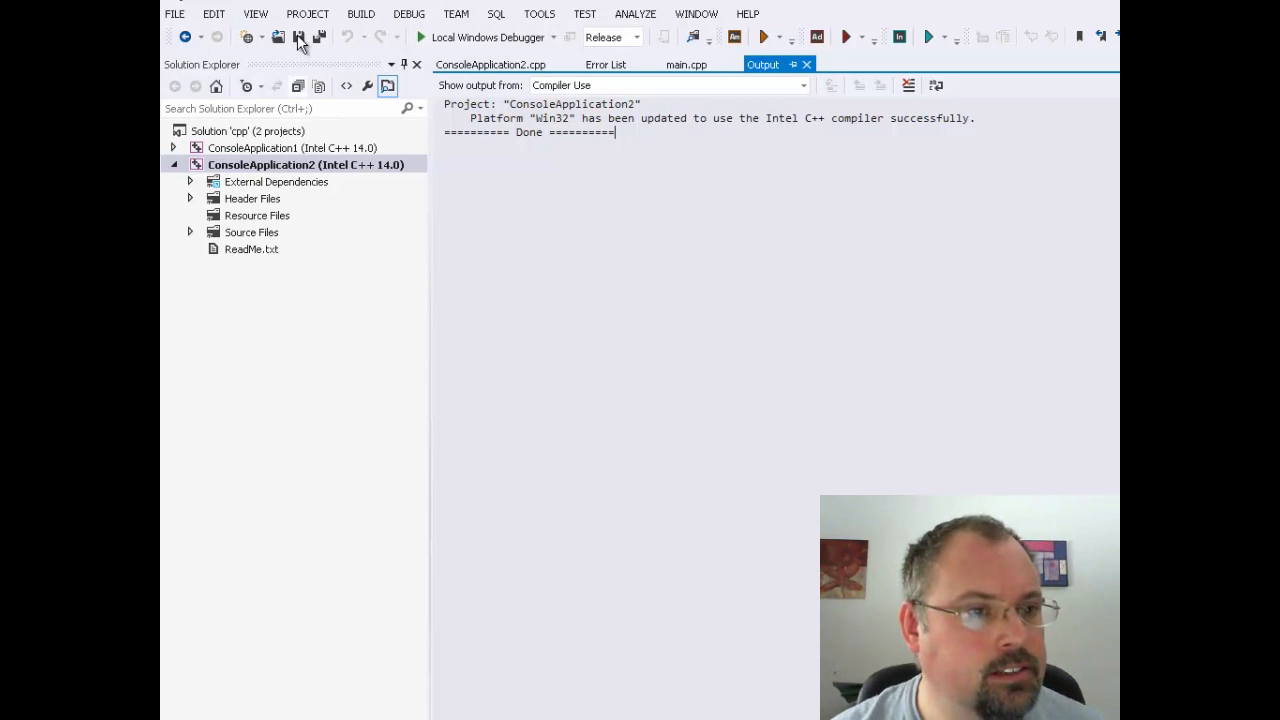
Select ConsoleApplication2 in Solution Explorer and bring up its Property Pages via Project > Properties
left_click(308, 12)
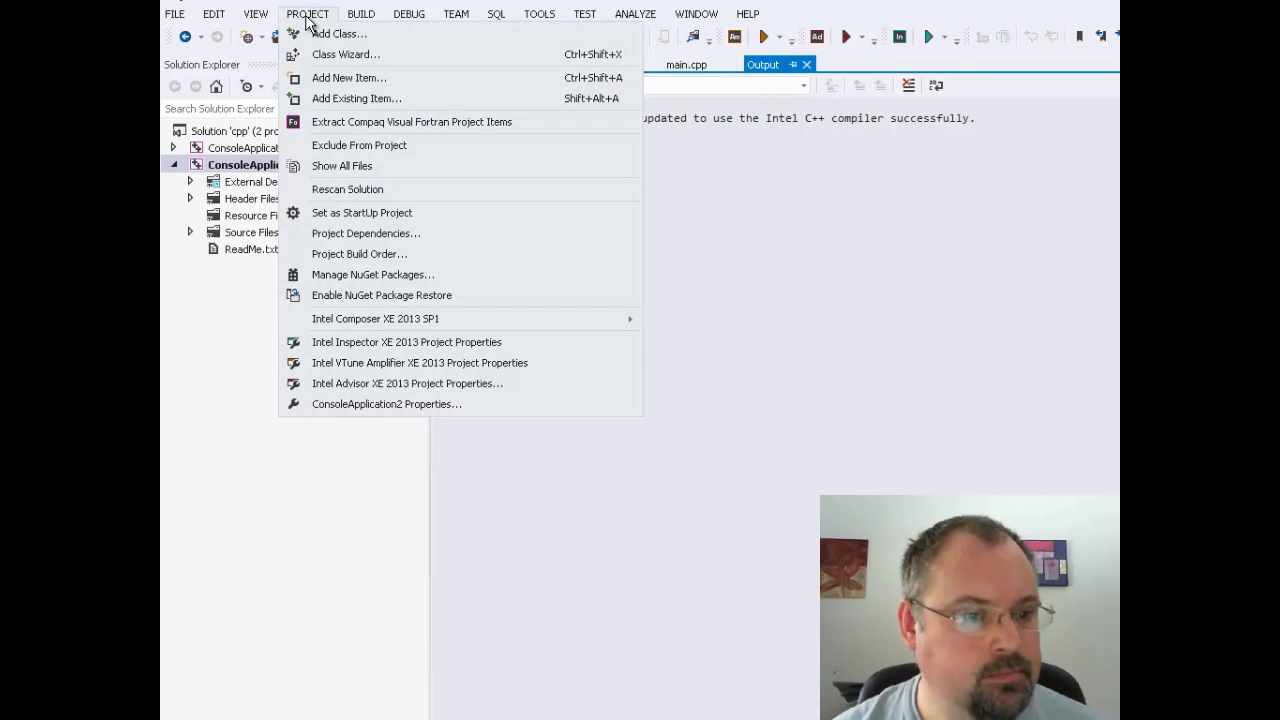
mouse_move(336, 224)
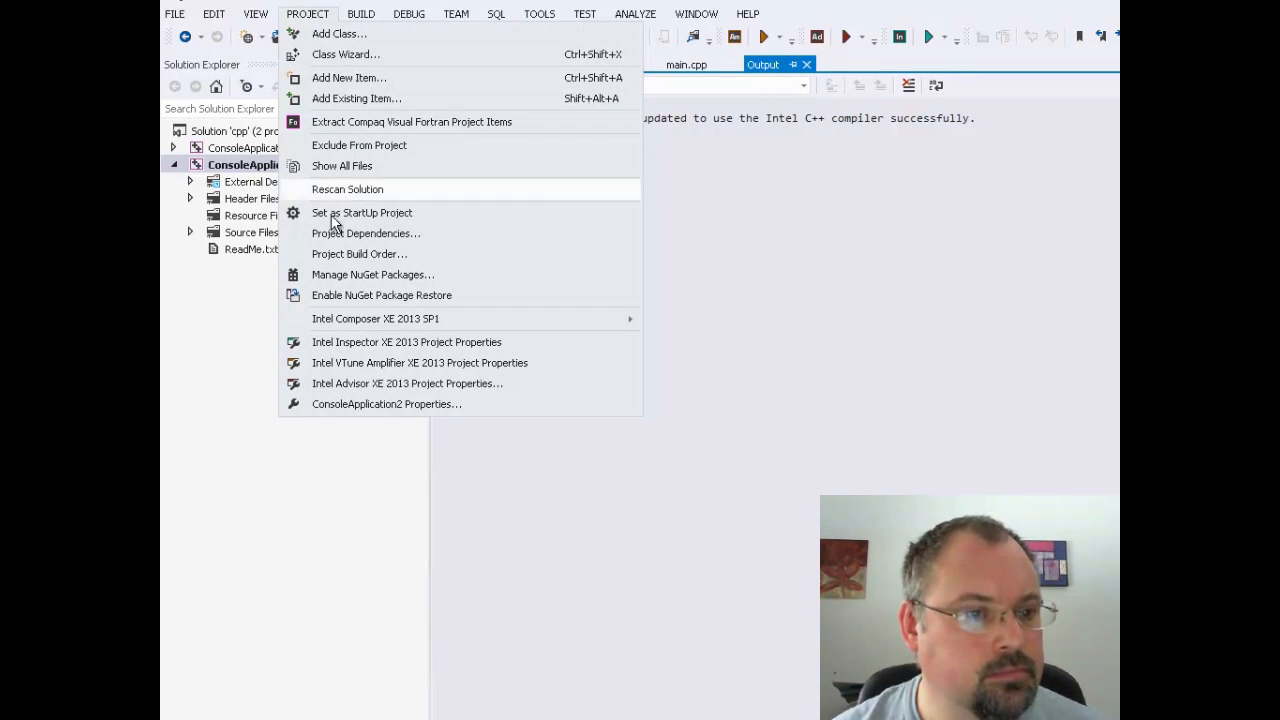
left_click(362, 212)
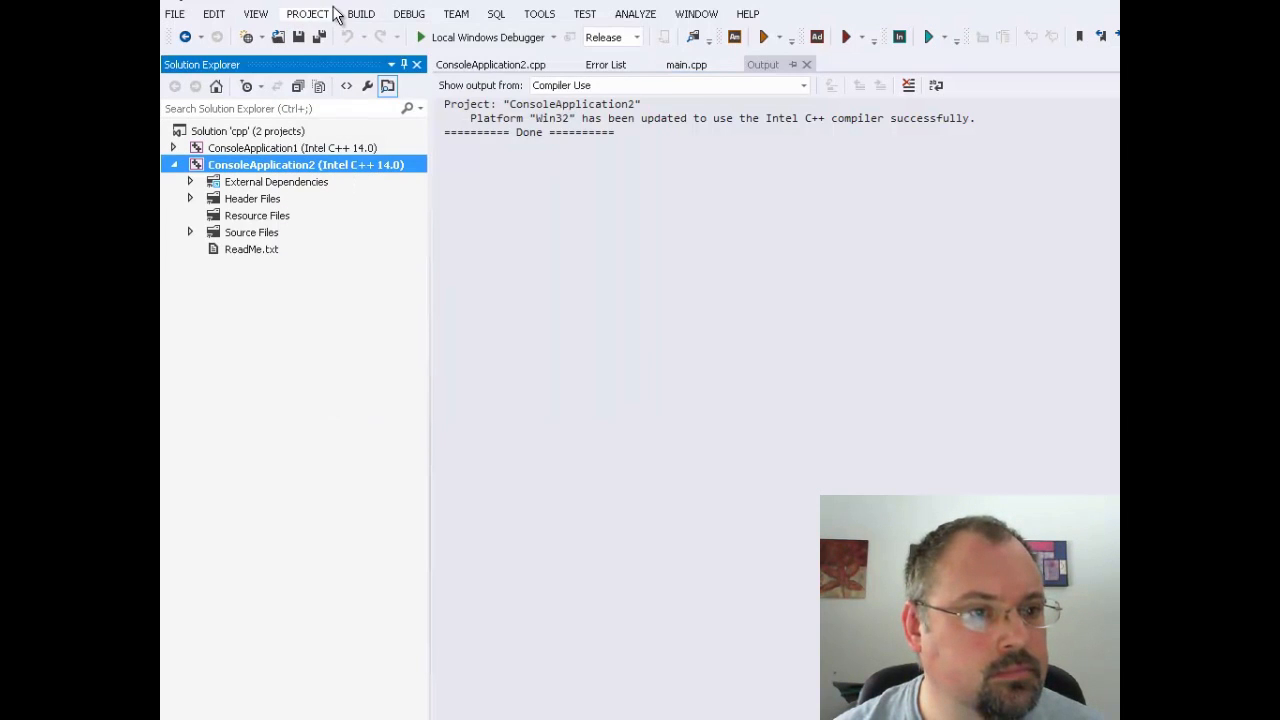
left_click(308, 12)
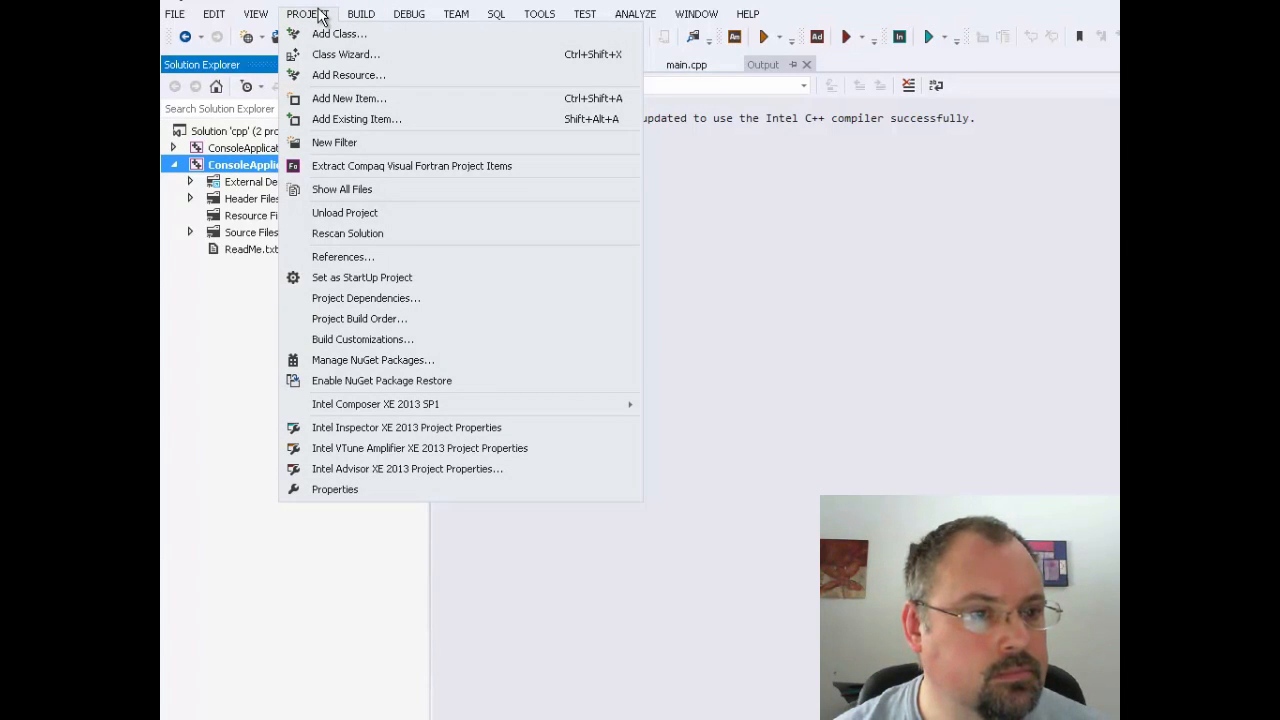
left_click(336, 488)
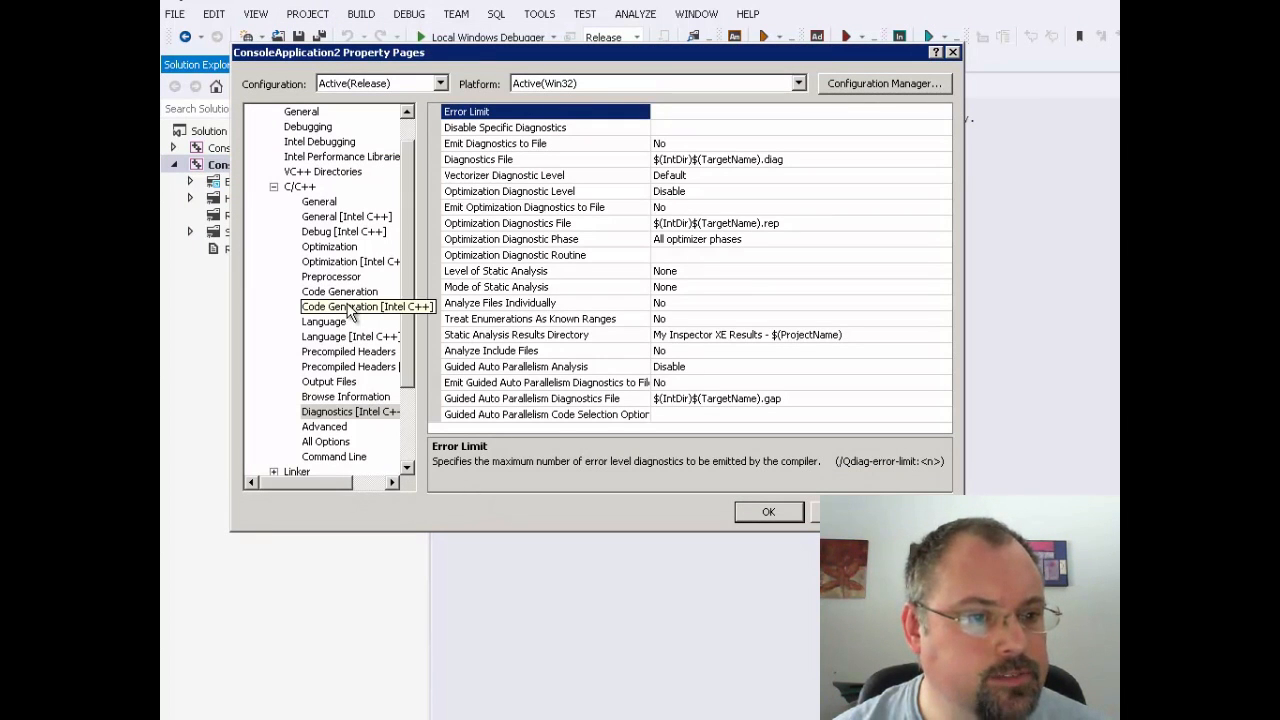
Under C/C++ > Code Generation, inspect Enable Function-Level Linking and Enable Enhanced Instruction Set
left_click(340, 292)
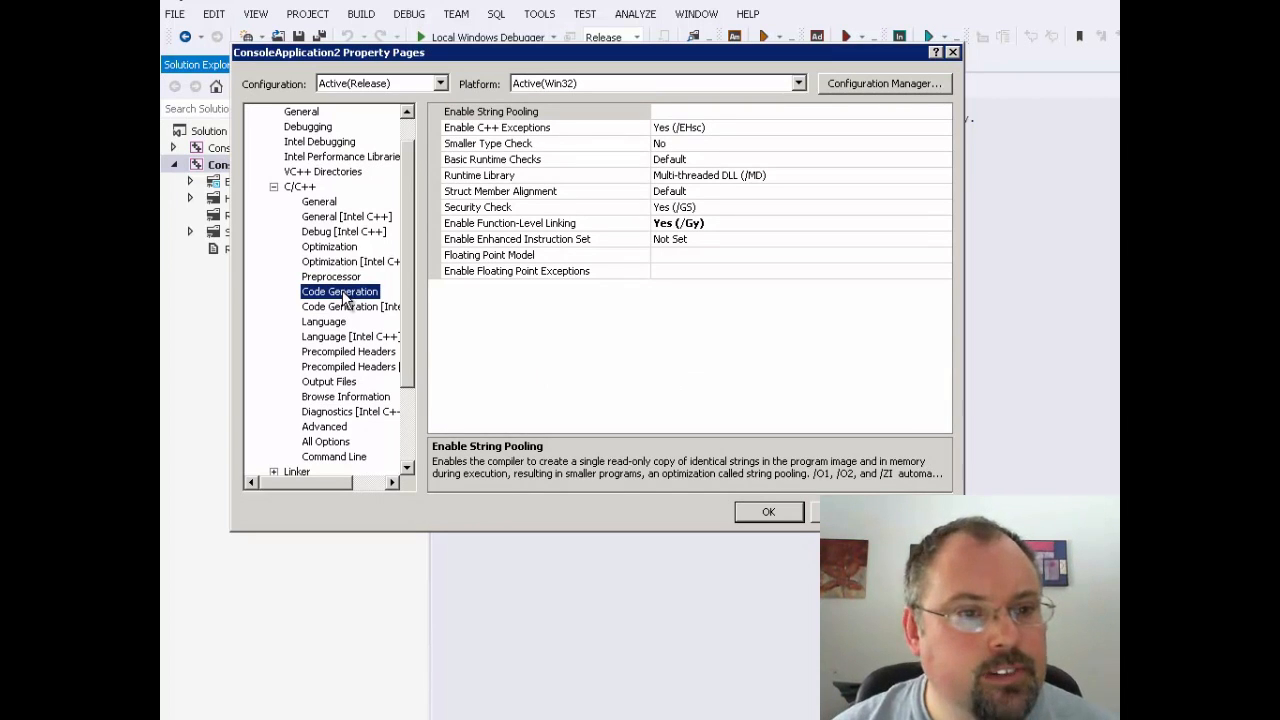
mouse_move(620, 334)
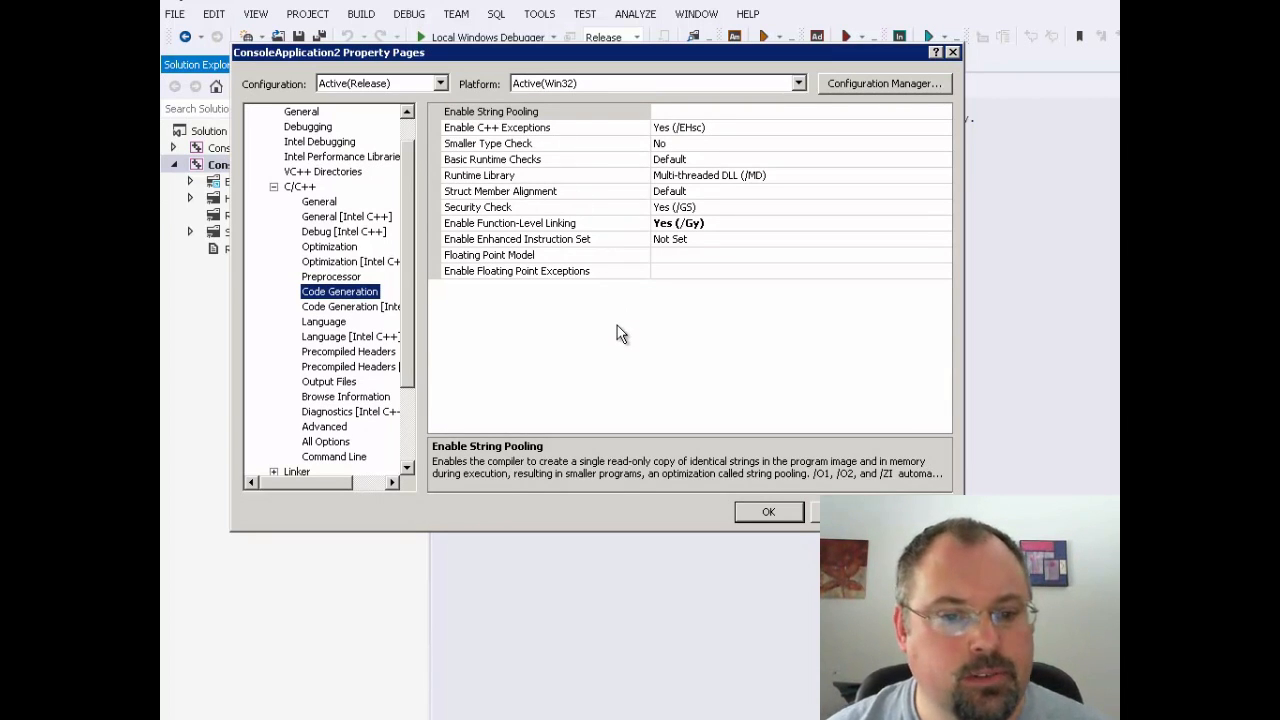
mouse_move(610, 364)
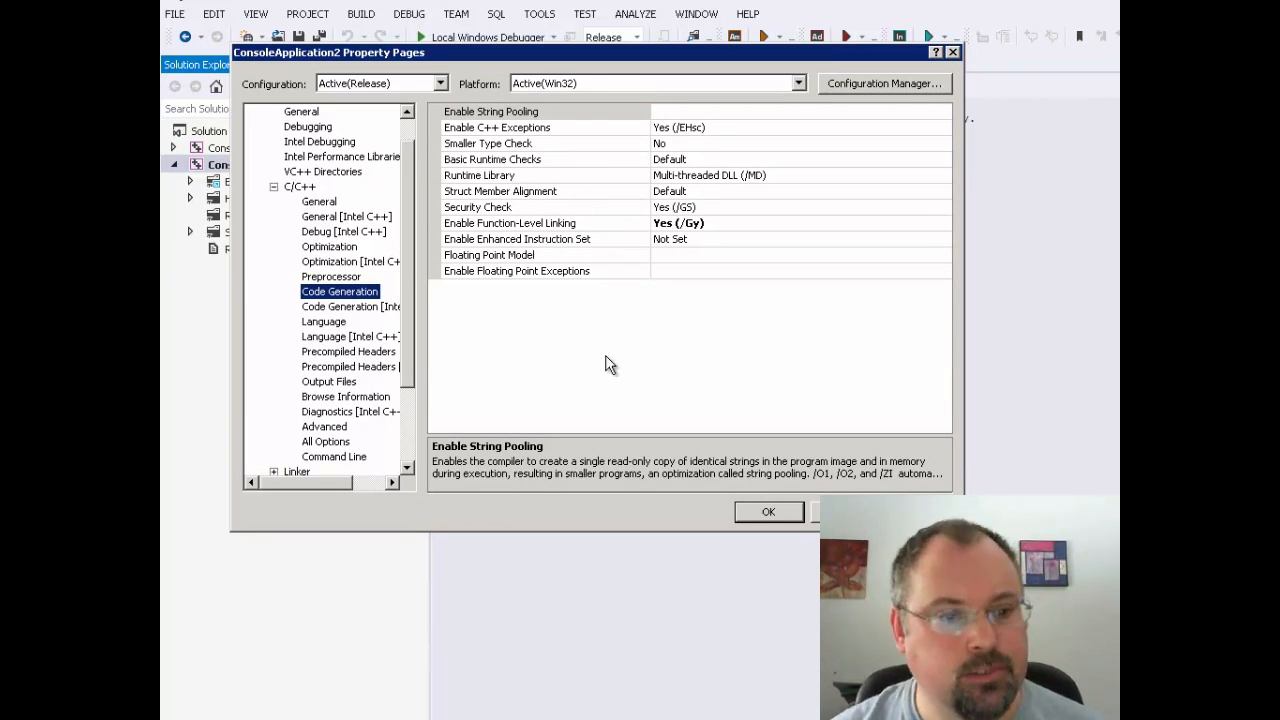
mouse_move(560, 350)
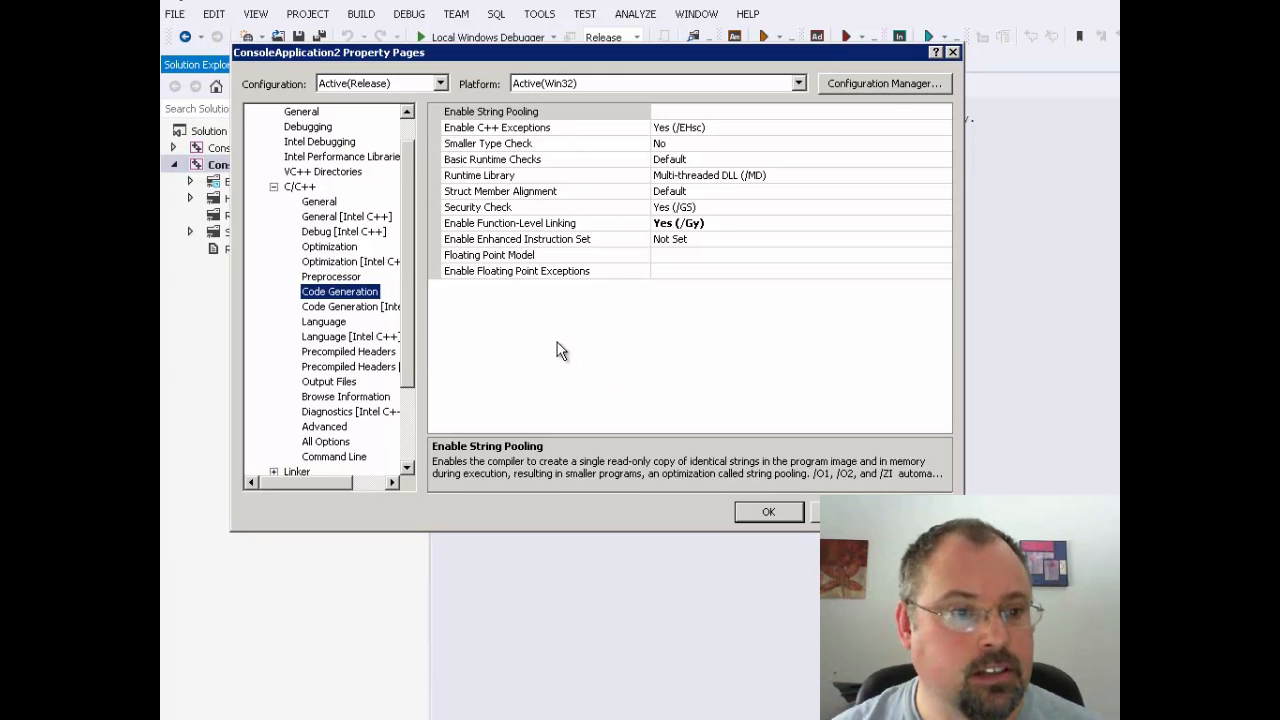
mouse_move(510, 144)
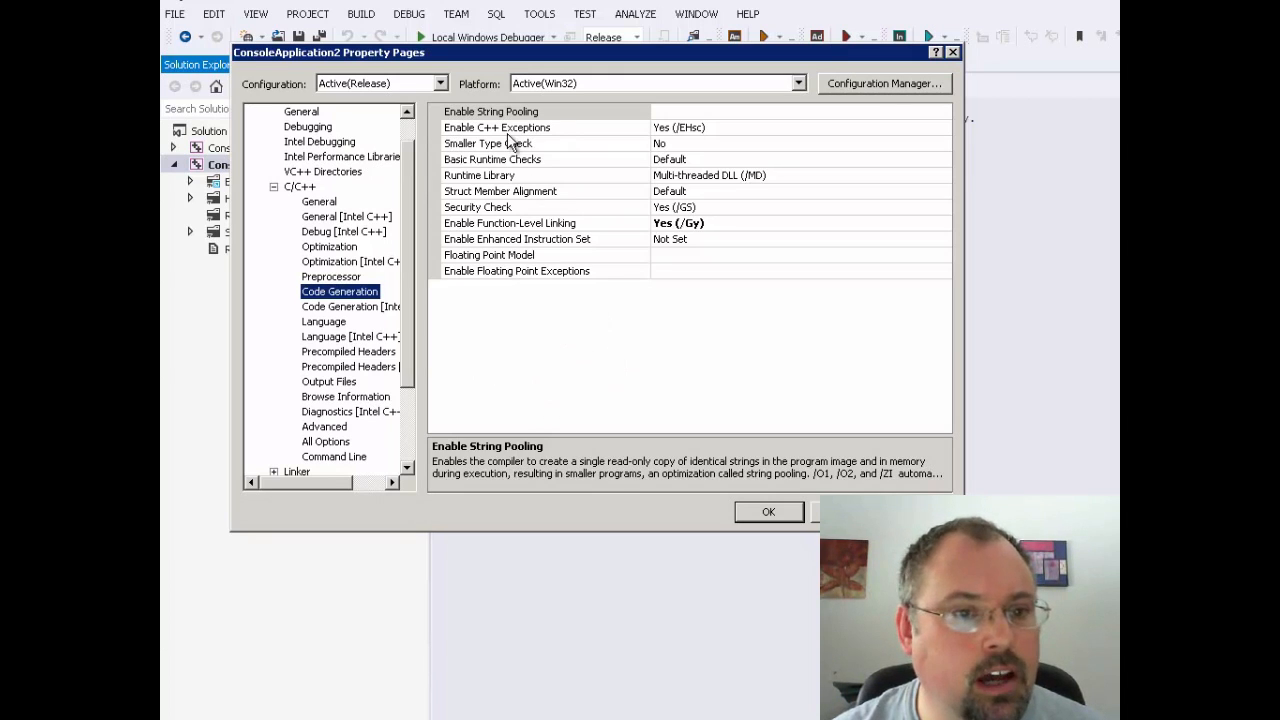
mouse_move(336, 222)
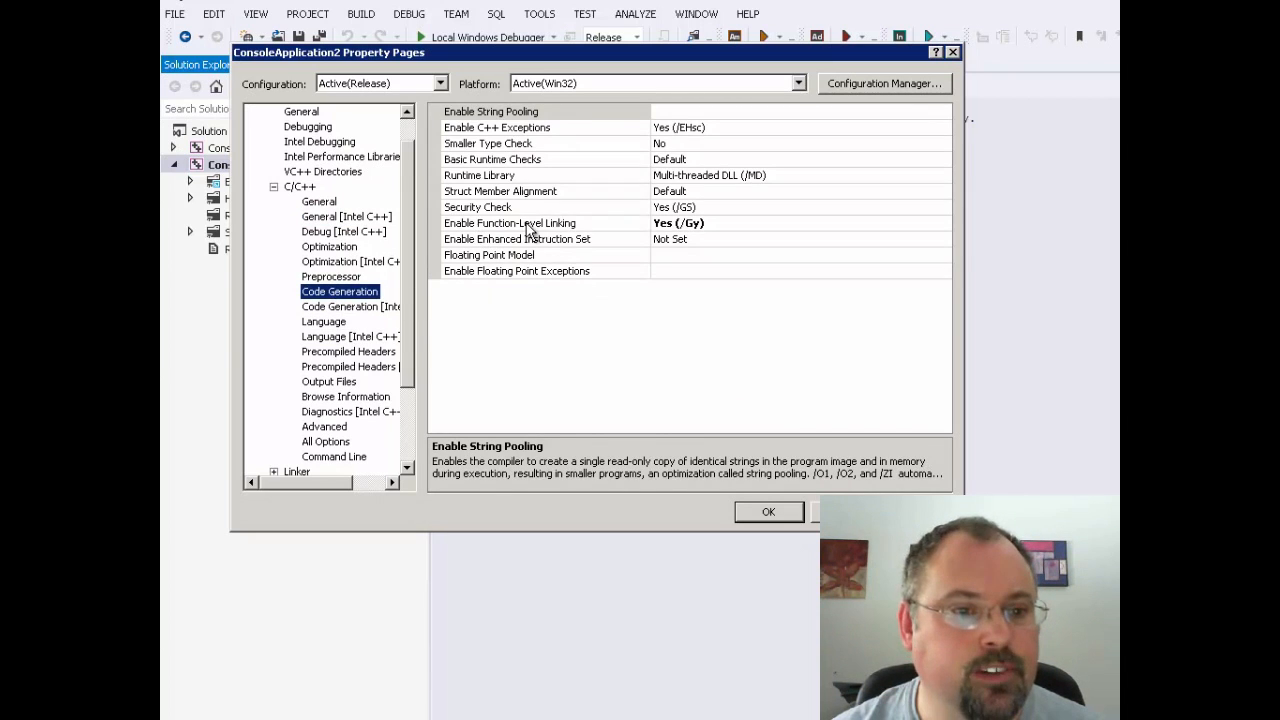
left_click(544, 222)
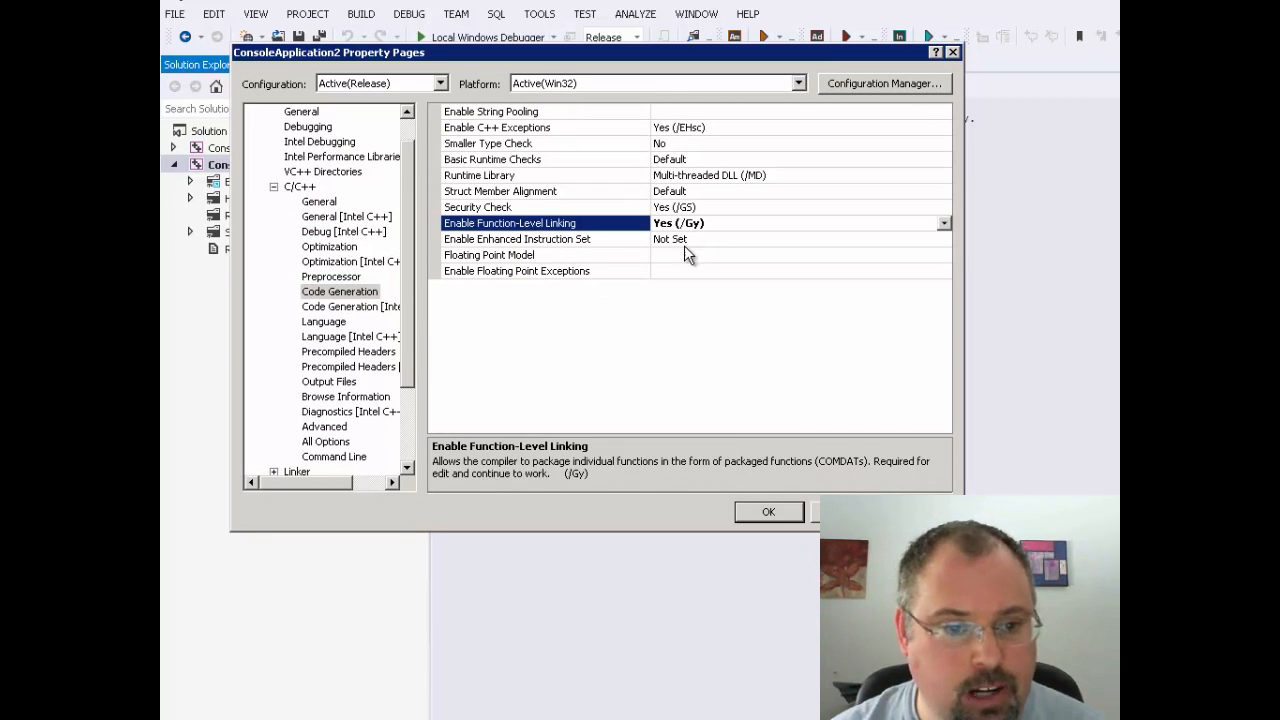
mouse_move(720, 472)
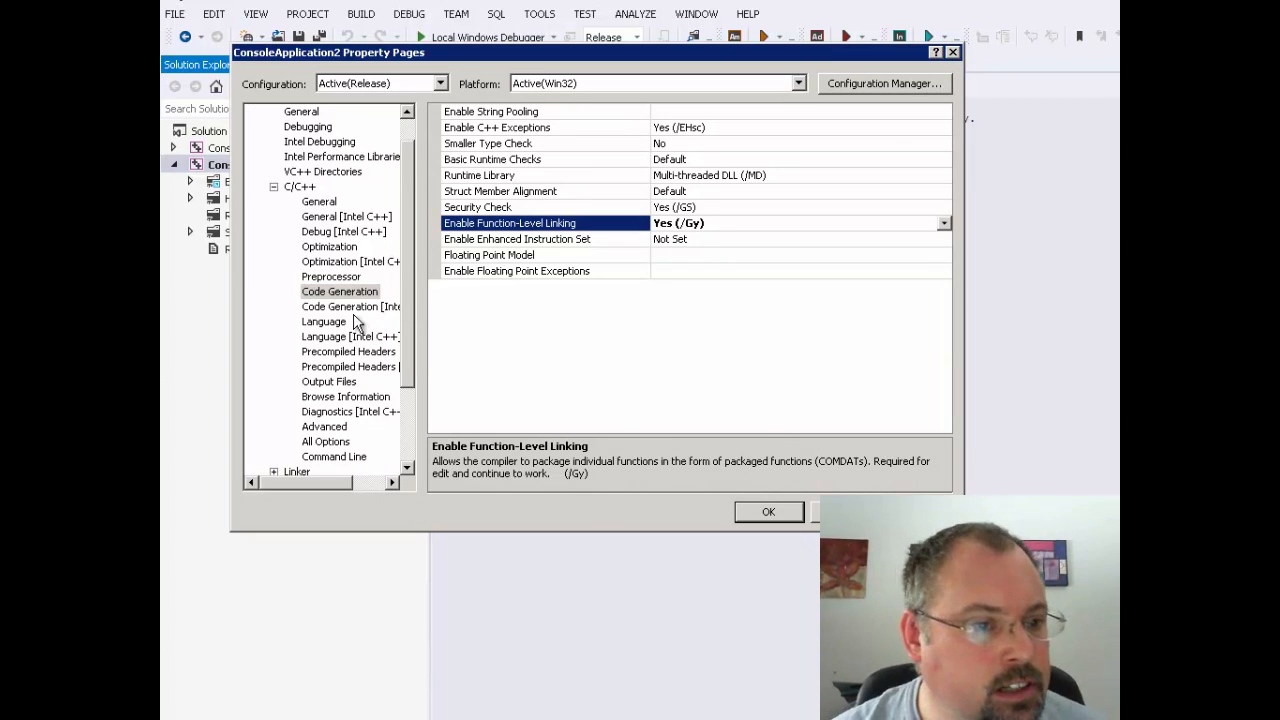
mouse_move(420, 336)
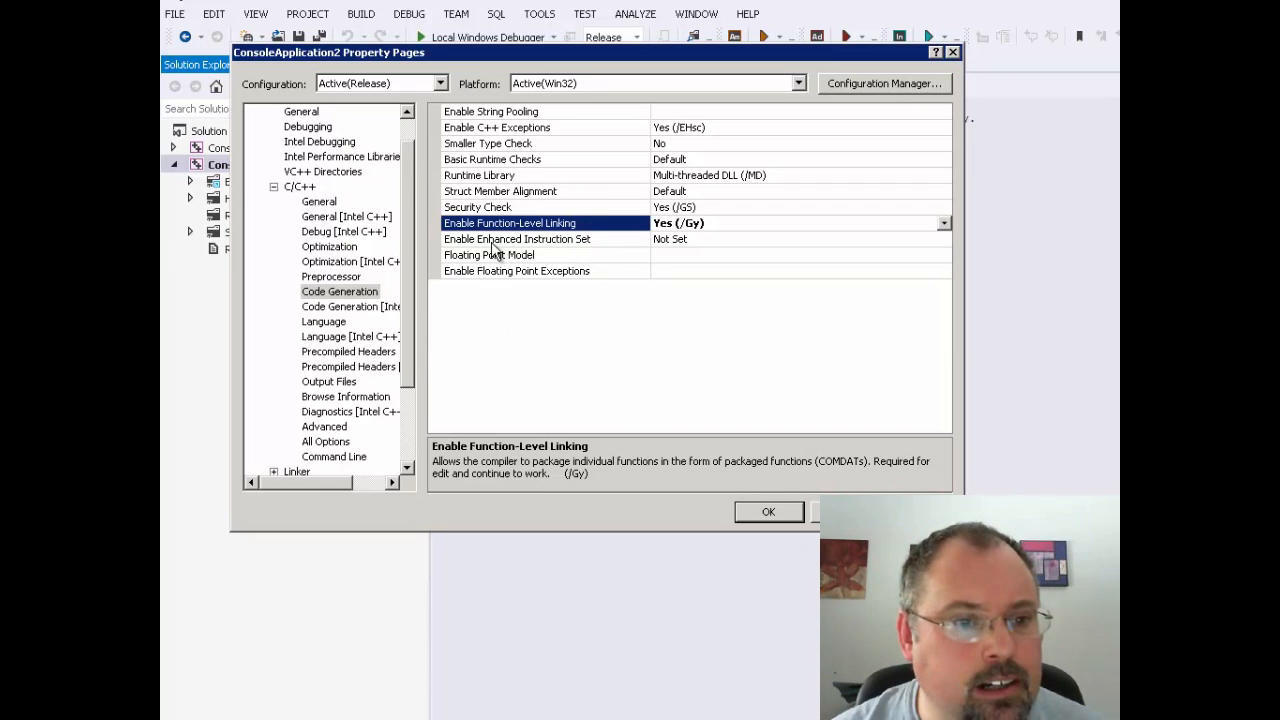
left_click(516, 240)
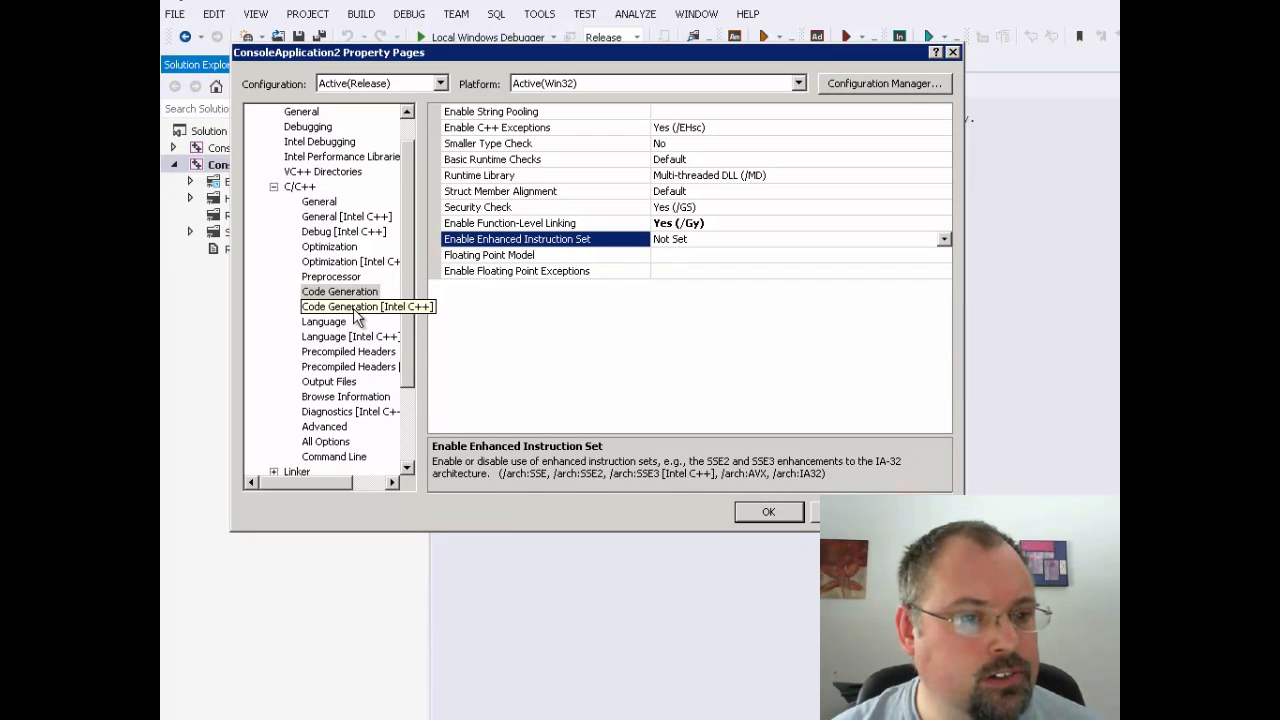
Under Code Generation [Intel C++], inspect Add Processor-Optimized Code Path and Intel Processor-Specific Optimization
left_click(350, 306)
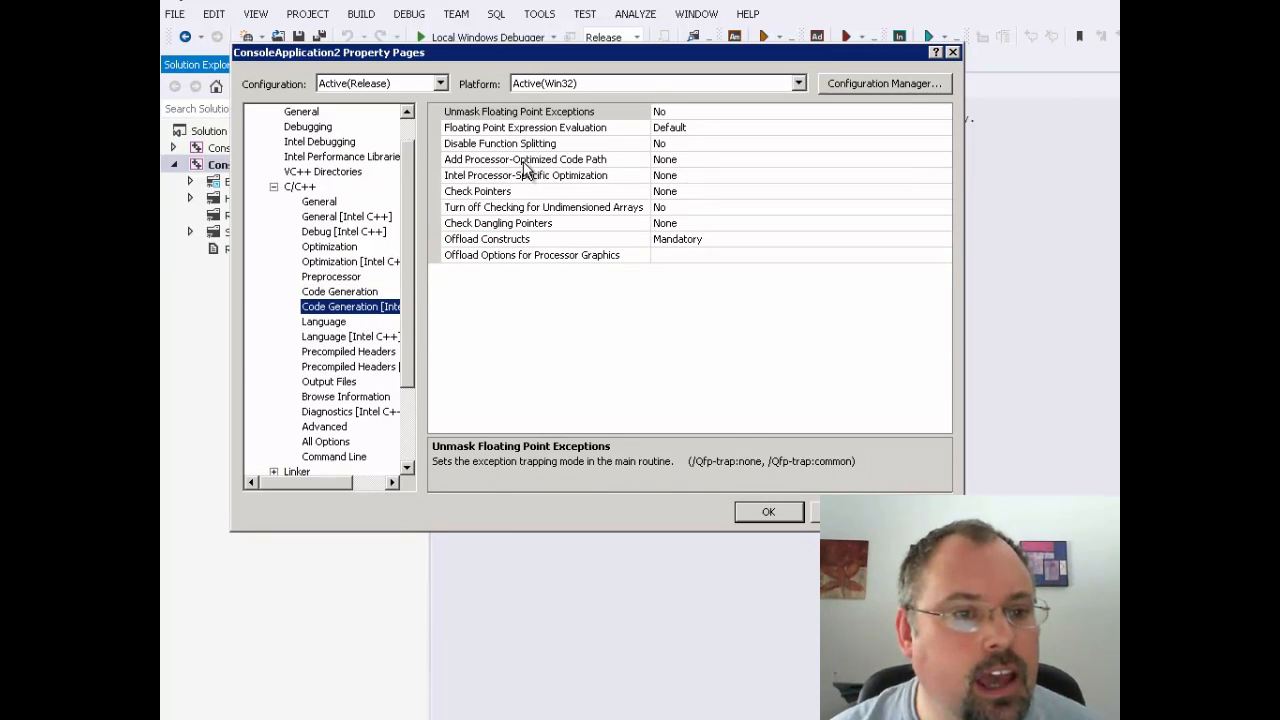
left_click(544, 160)
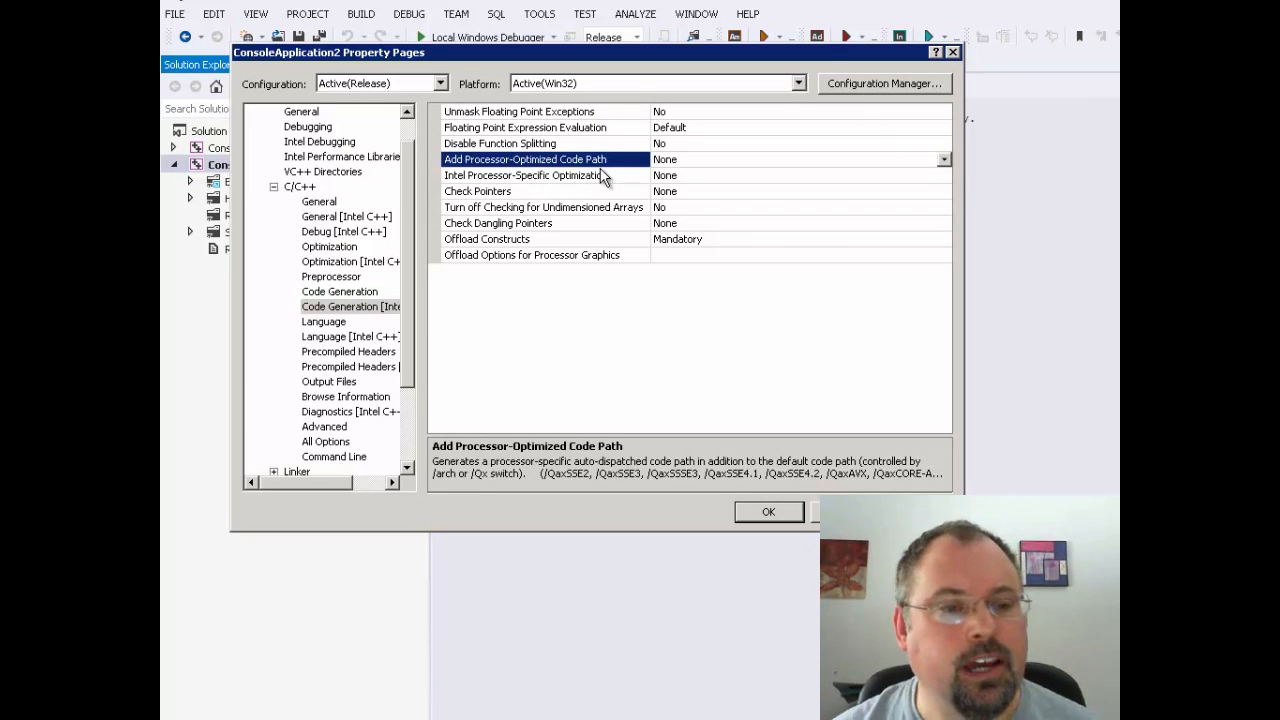
mouse_move(510, 188)
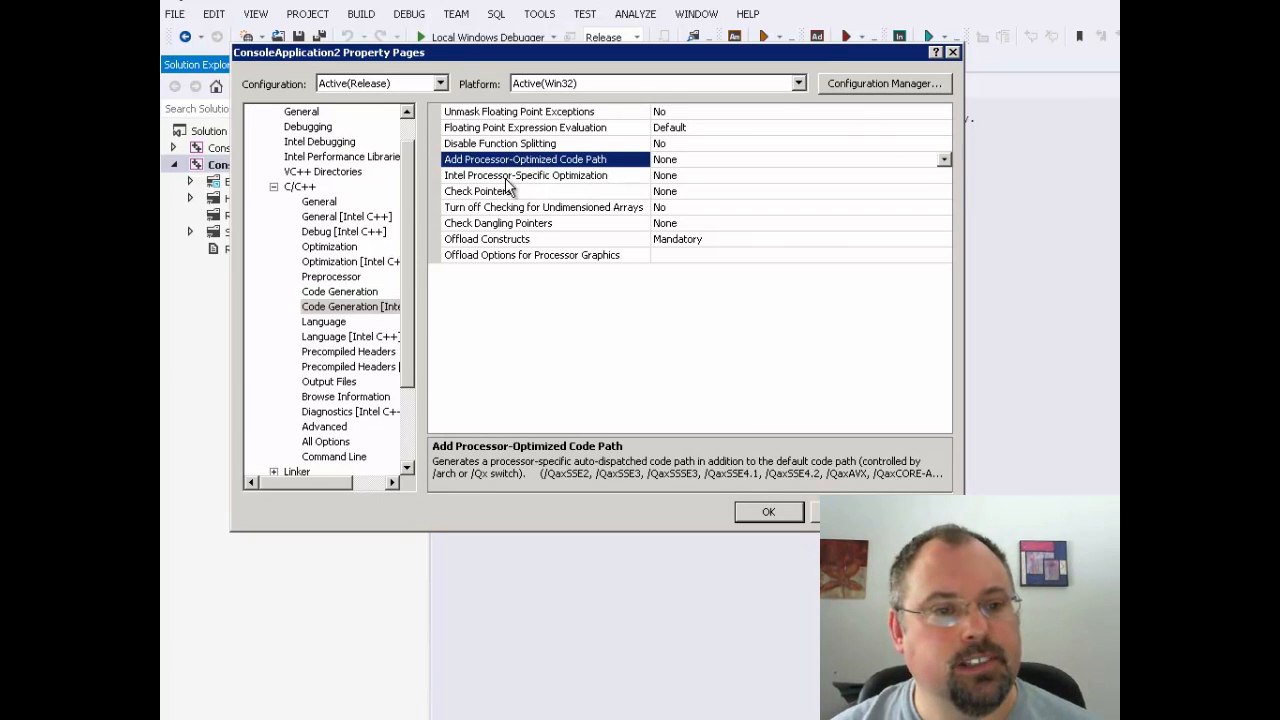
left_click(524, 176)
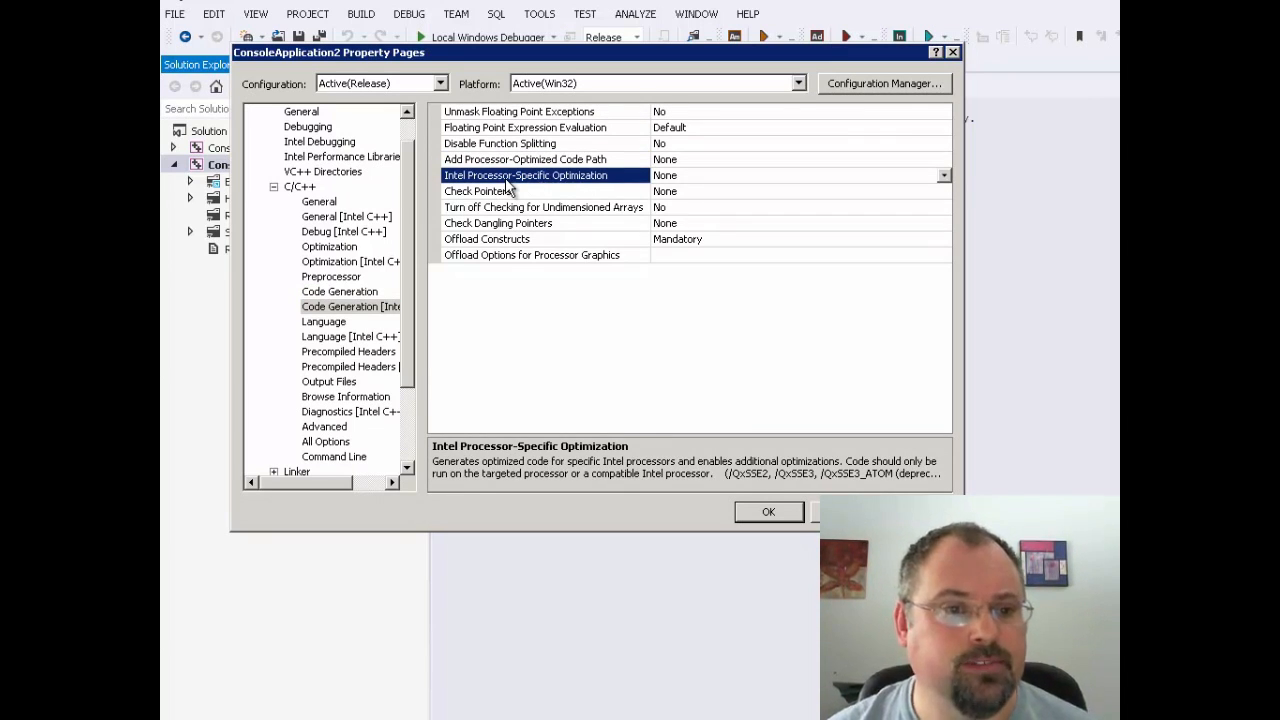
mouse_move(538, 296)
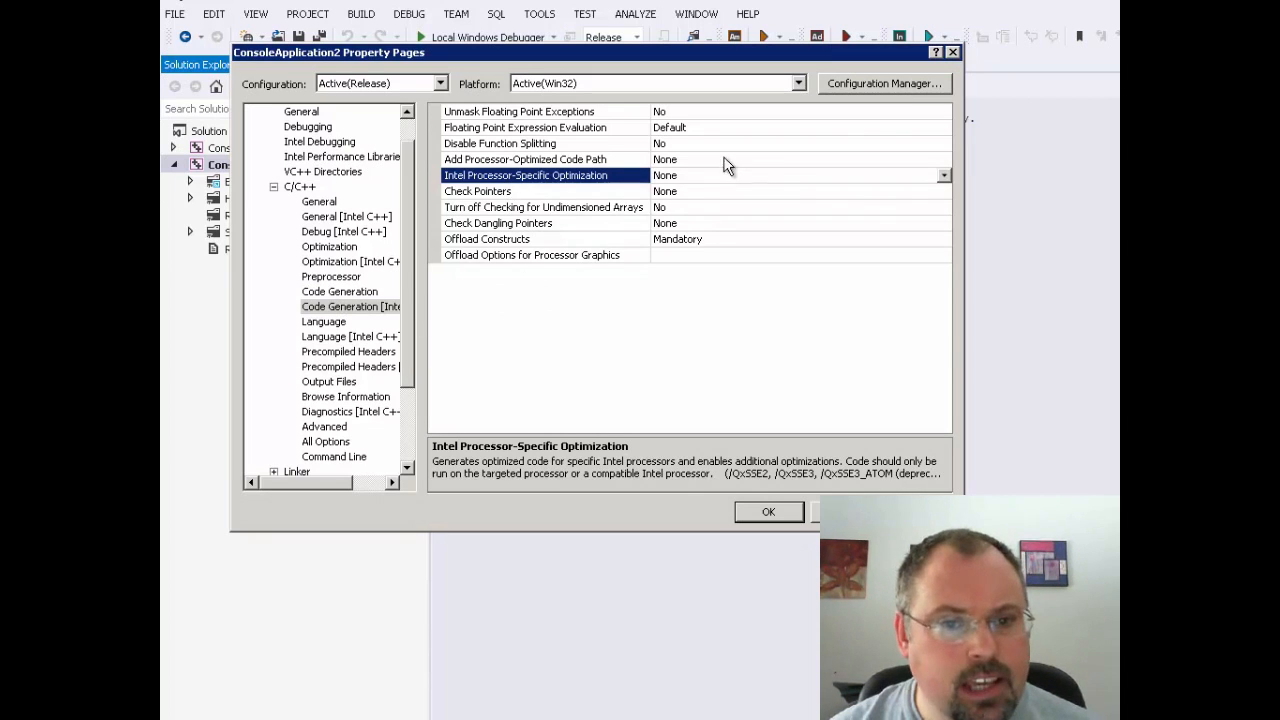
left_click(940, 176)
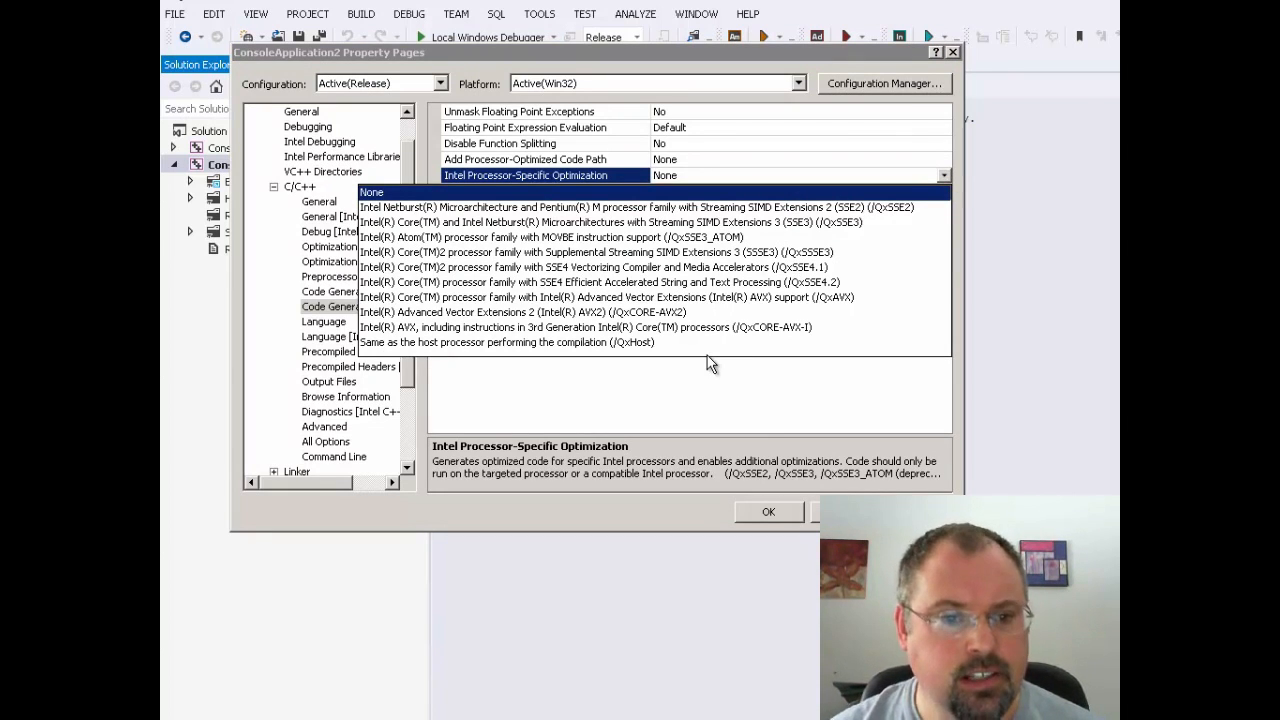
mouse_move(668, 414)
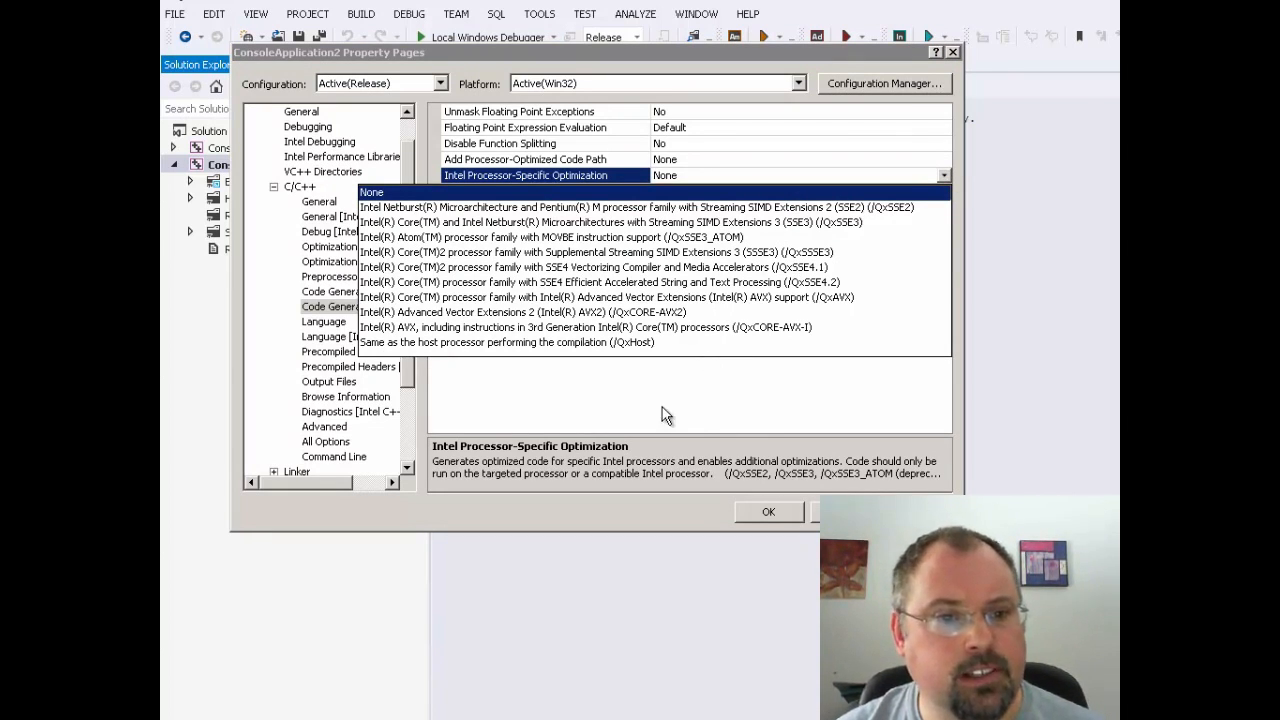
mouse_move(716, 410)
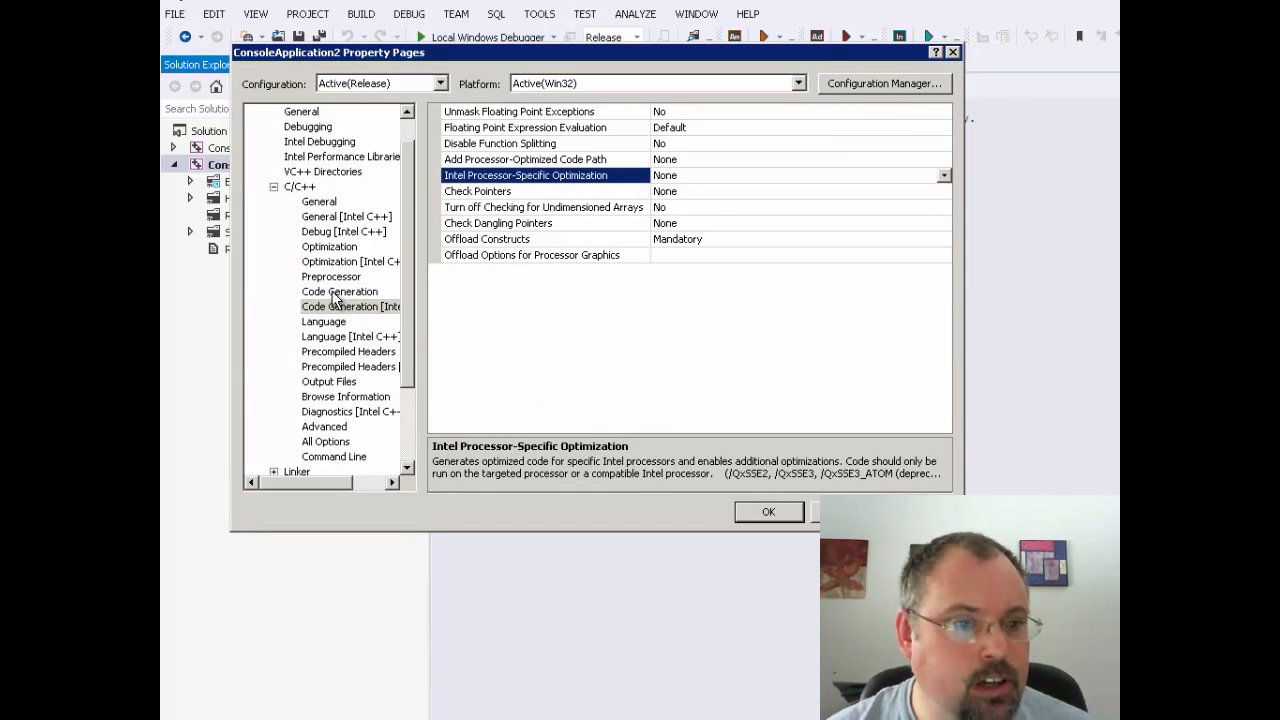
left_click(340, 292)
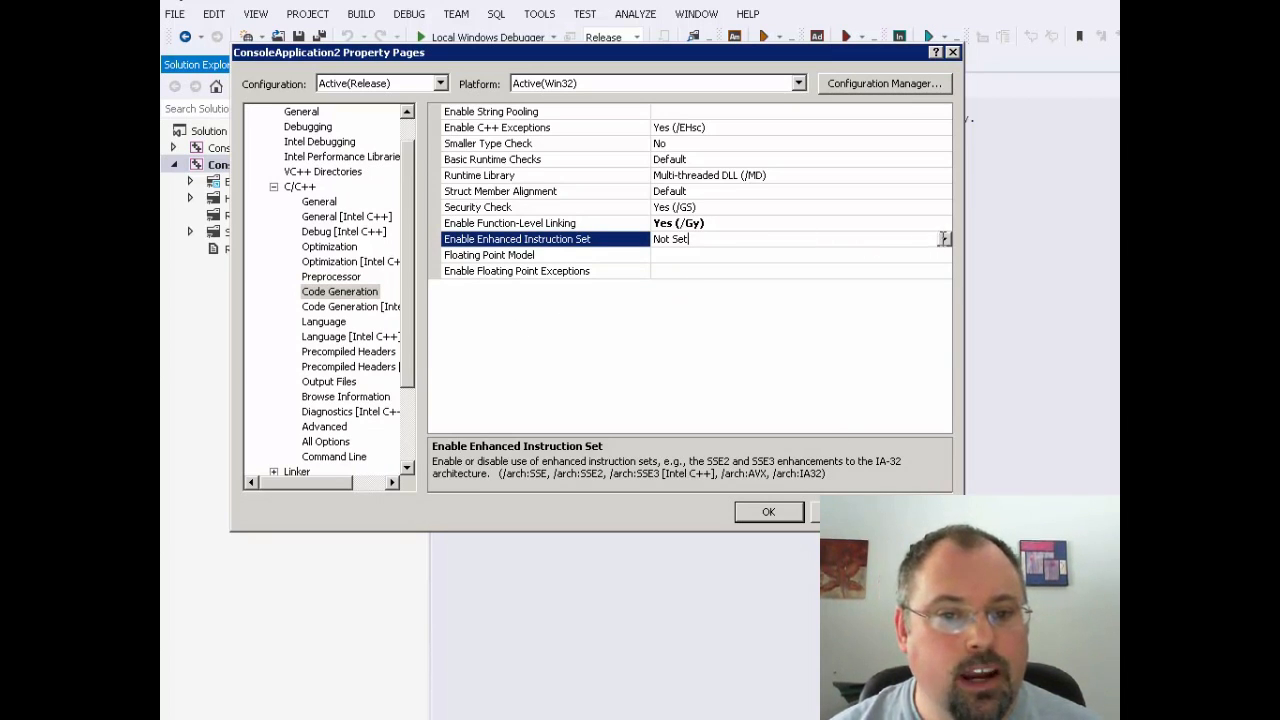
left_click(940, 238)
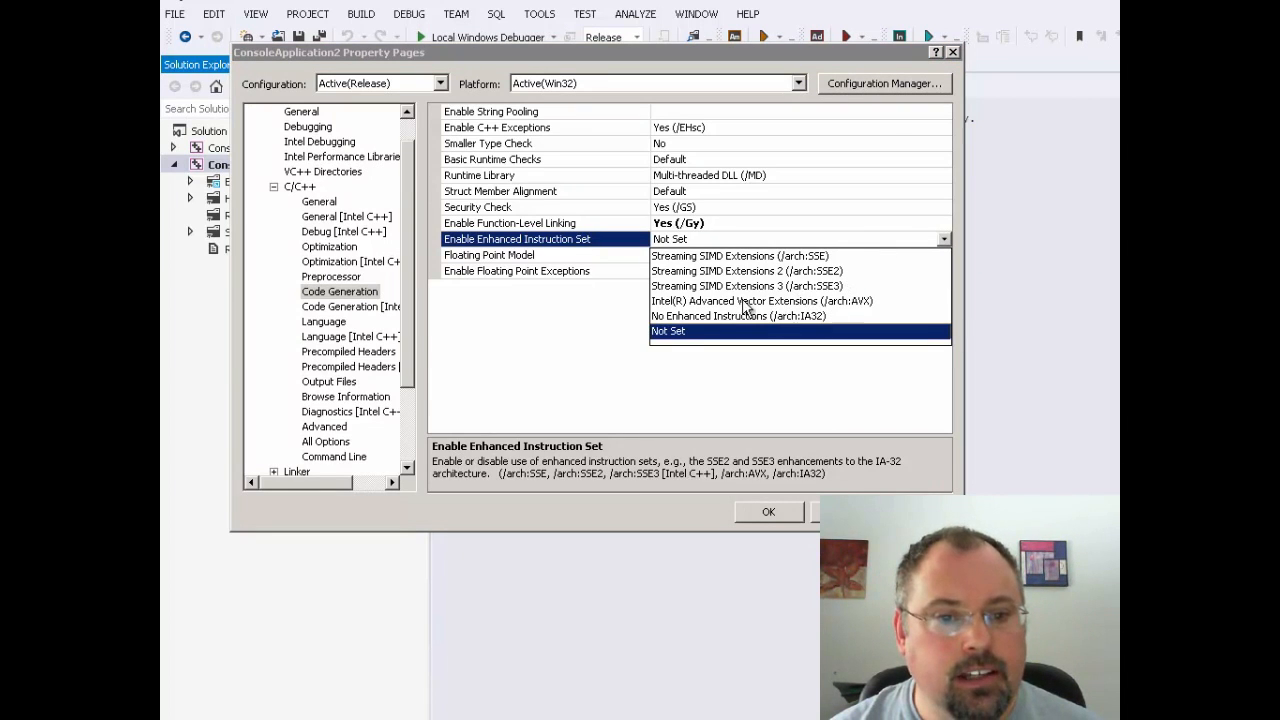
left_click(764, 300)
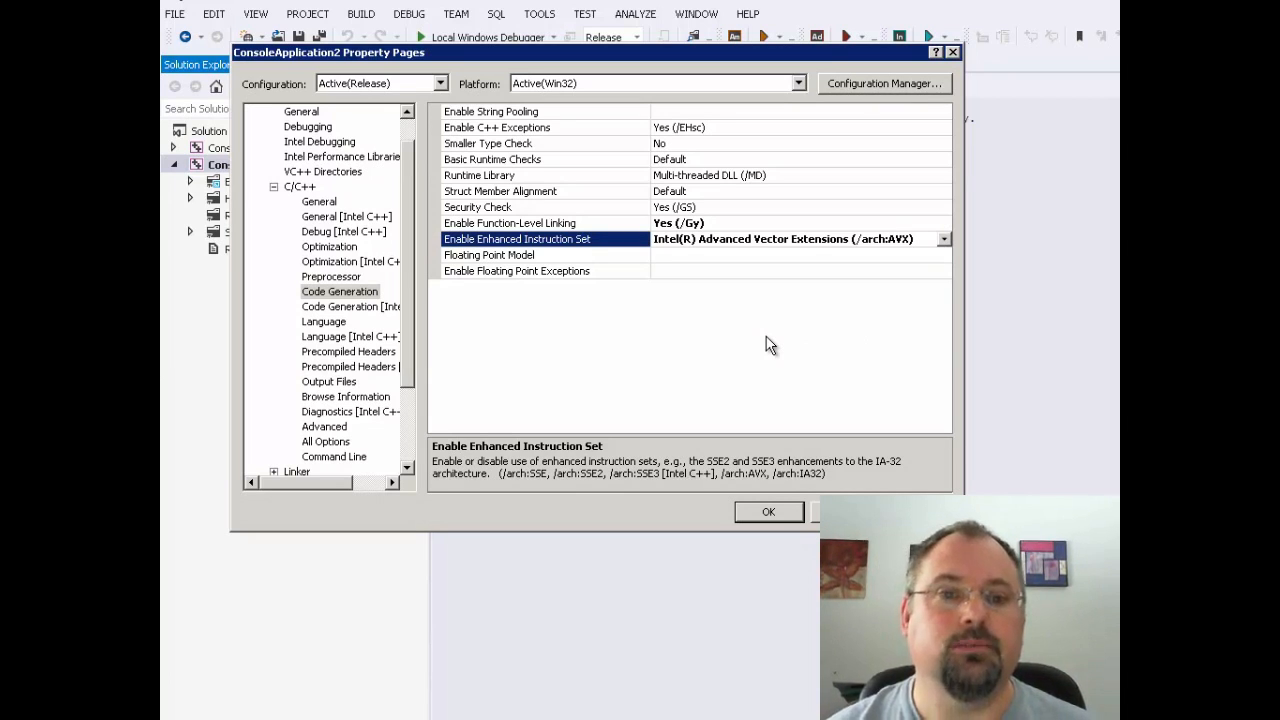
mouse_move(944, 244)
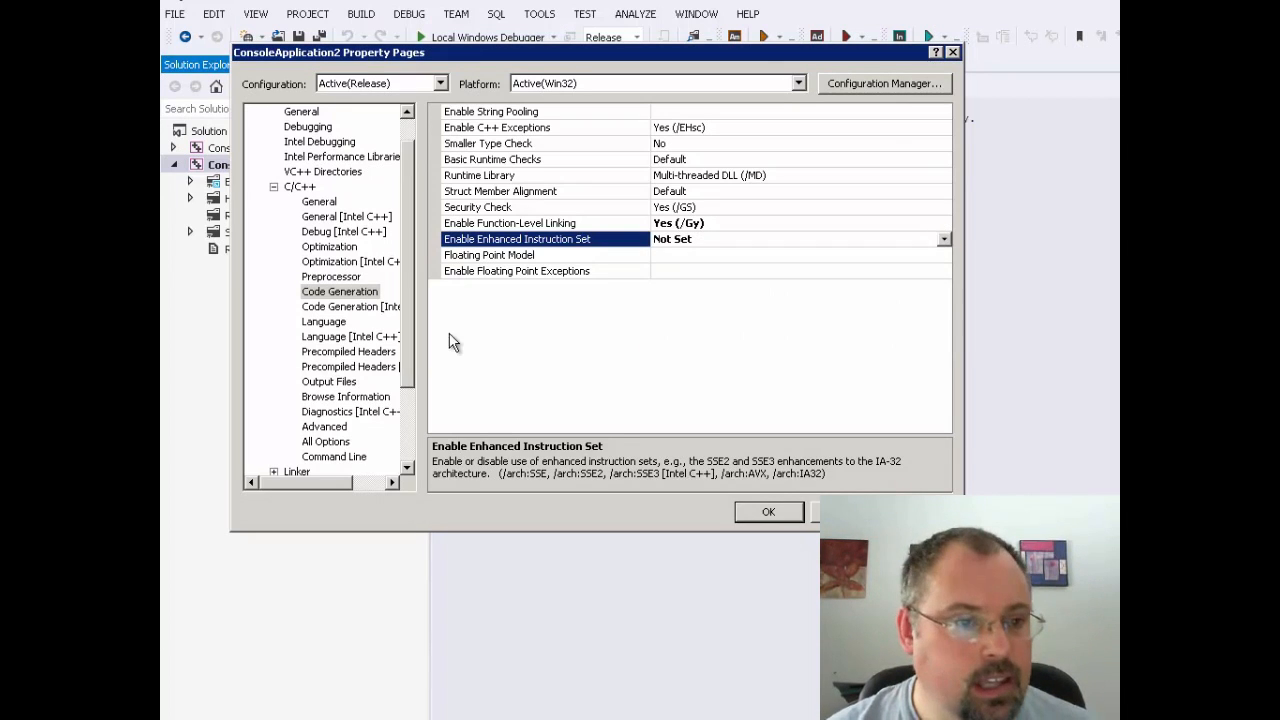
Set Intel Processor-Specific Optimization to the Intel Core processor family with AVX (/QxAVX)
left_click(348, 306)
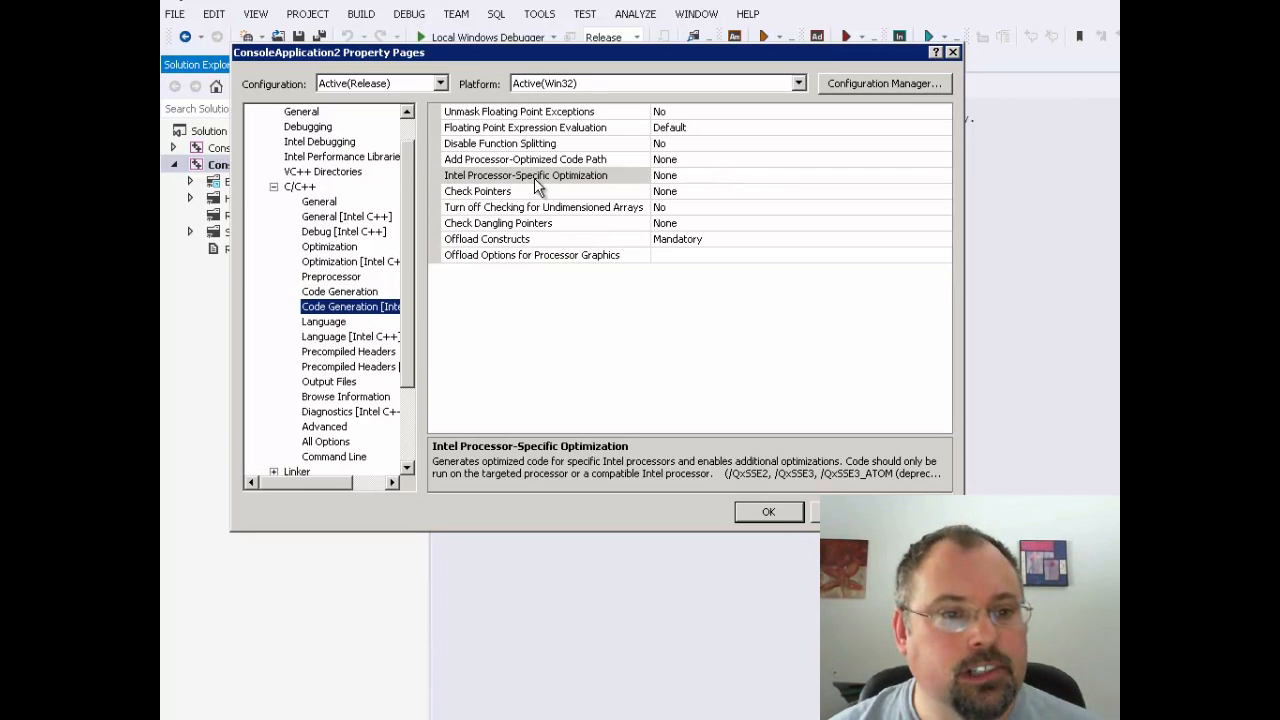
left_click(540, 176)
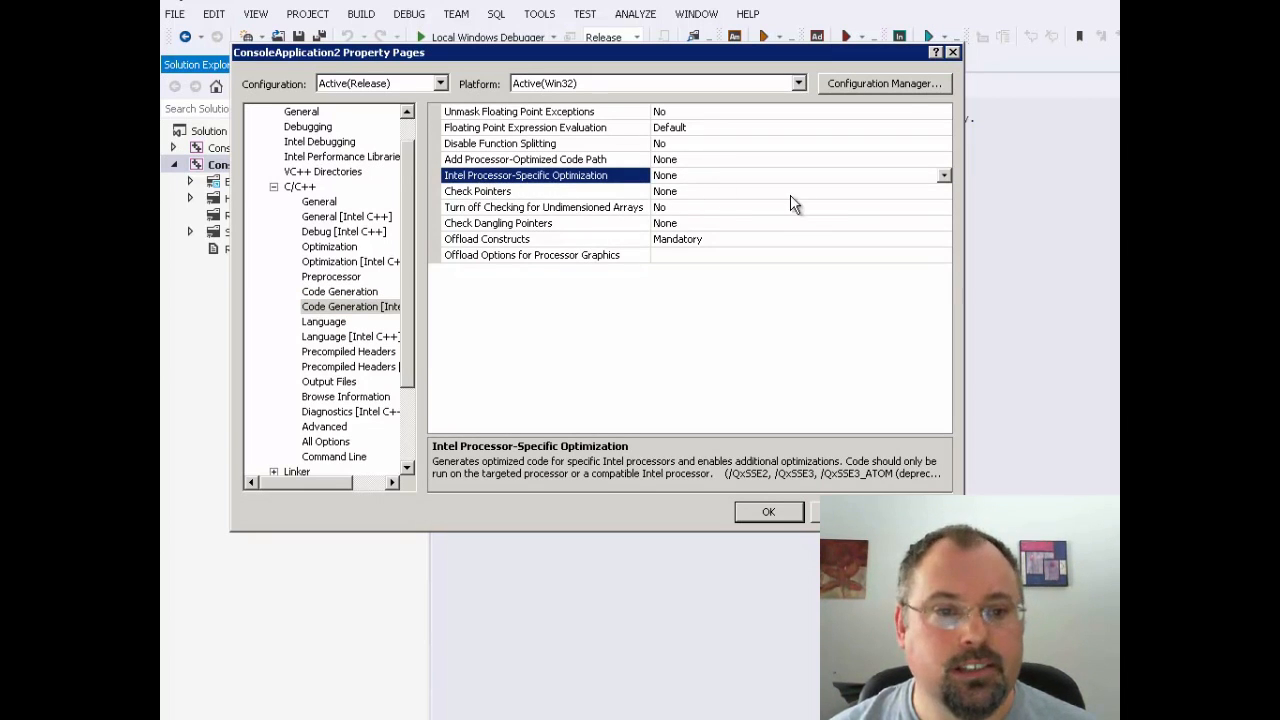
left_click(944, 176)
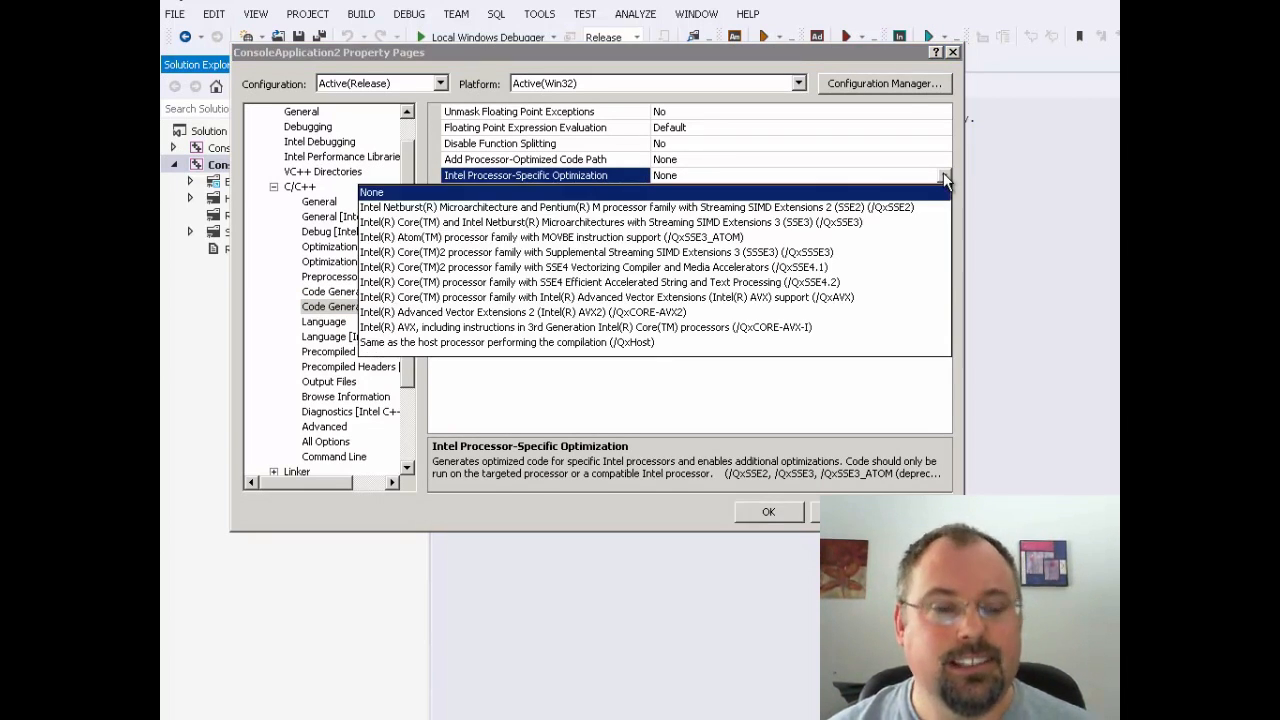
mouse_move(668, 404)
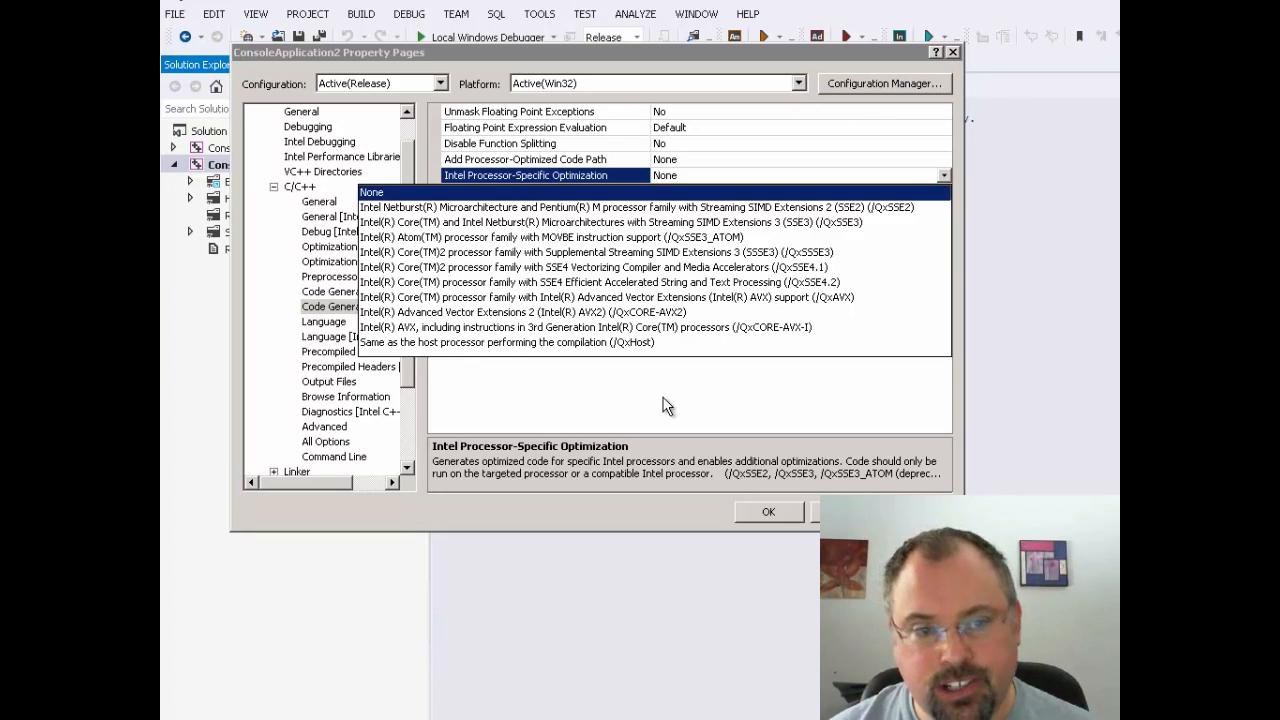
mouse_move(624, 378)
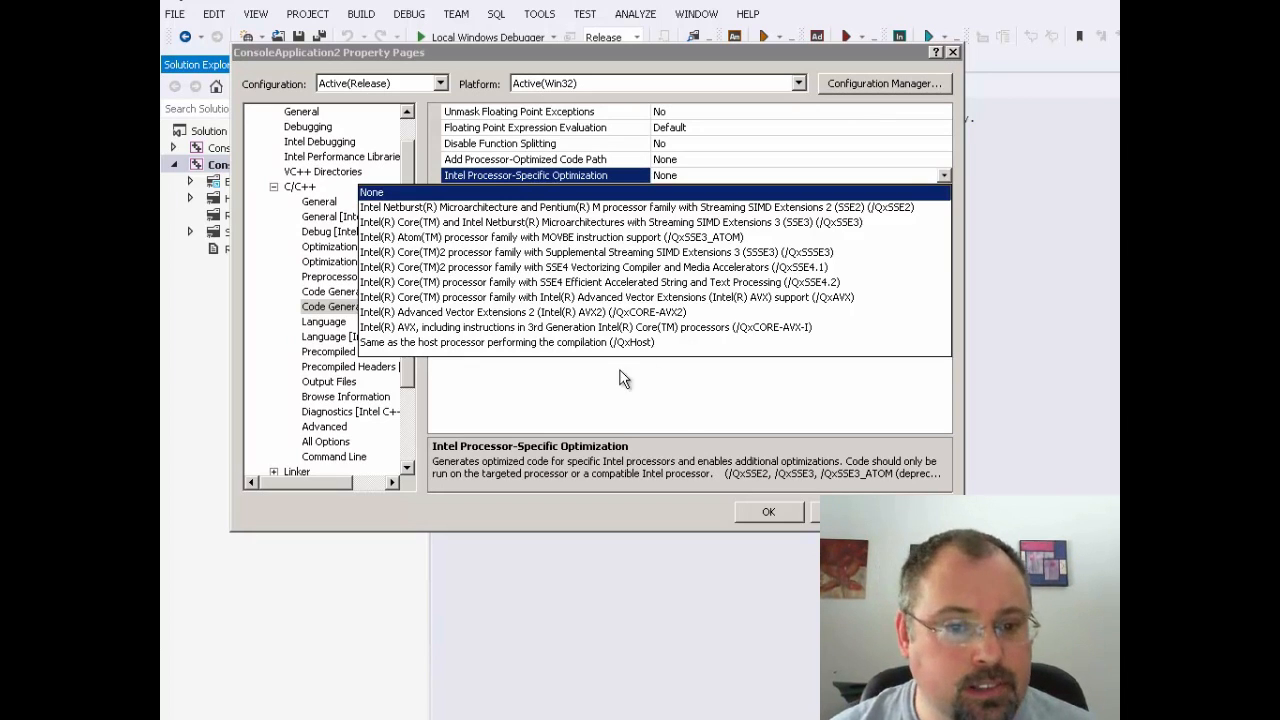
mouse_move(792, 320)
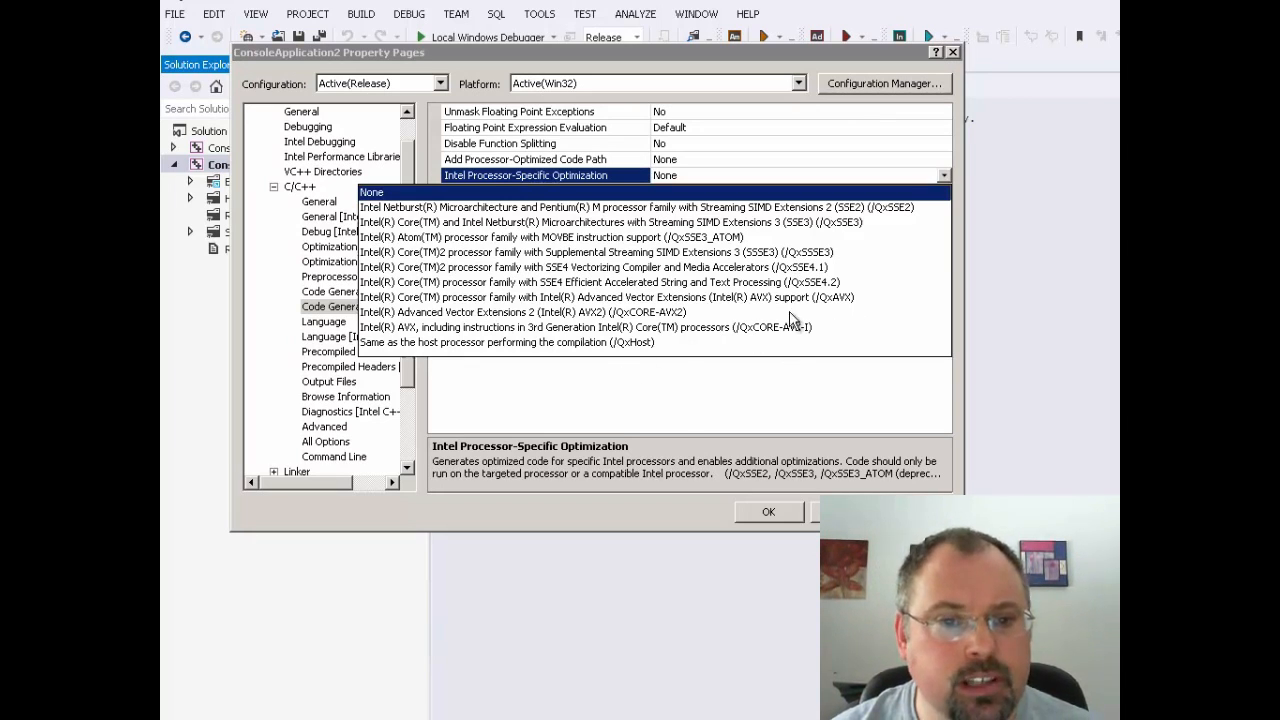
left_click(608, 296)
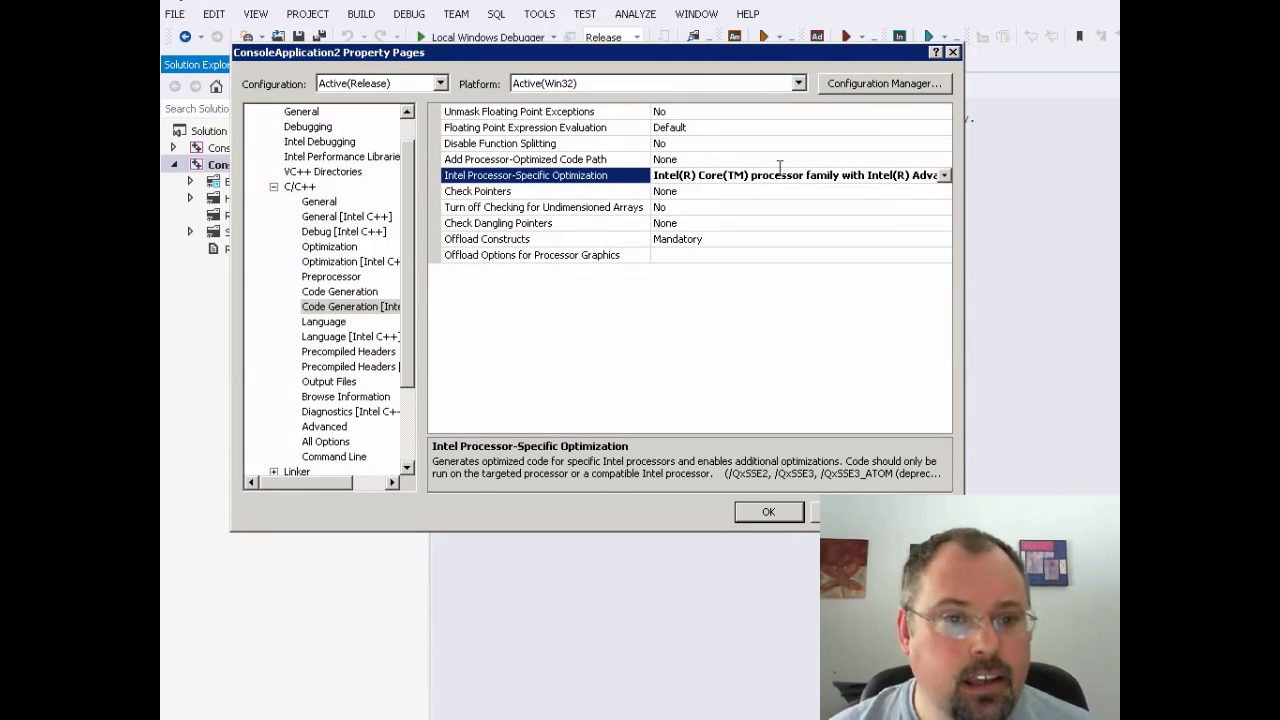
left_click(940, 176)
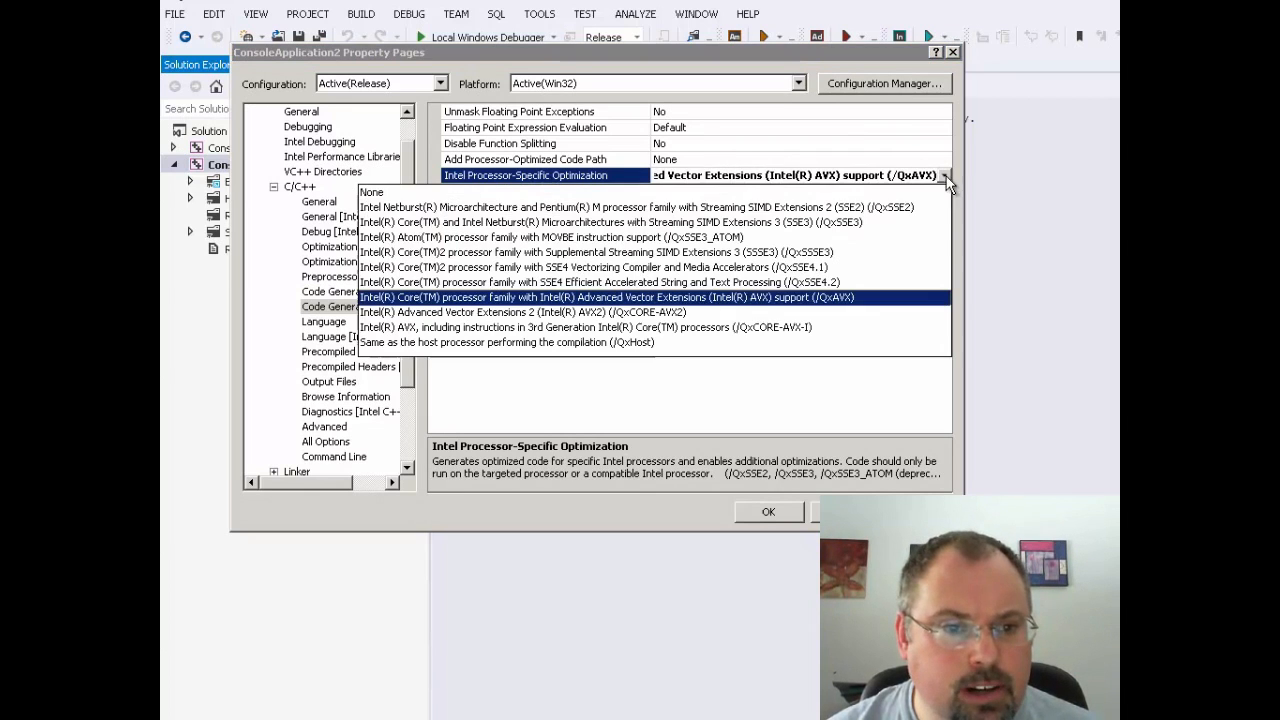
Revert Intel Processor-Specific Optimization to None and try an AVX (/QaxAVX) processor-optimized code path
left_click(372, 192)
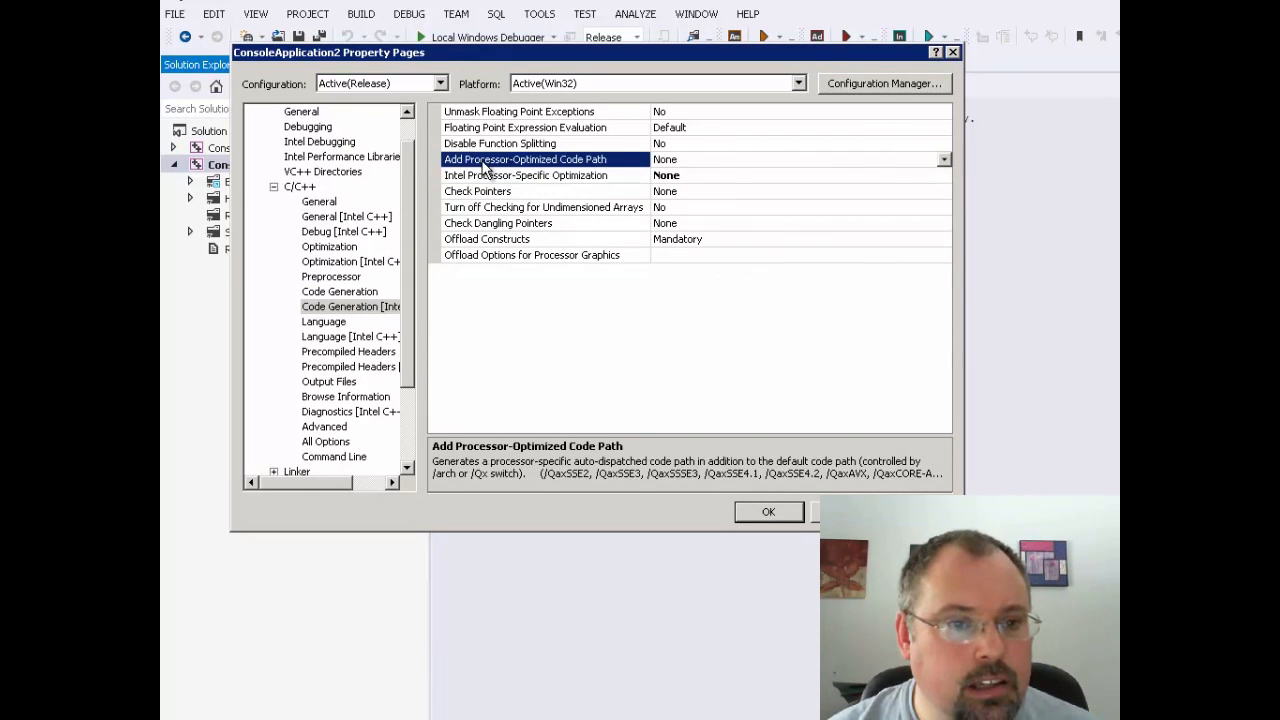
left_click(944, 160)
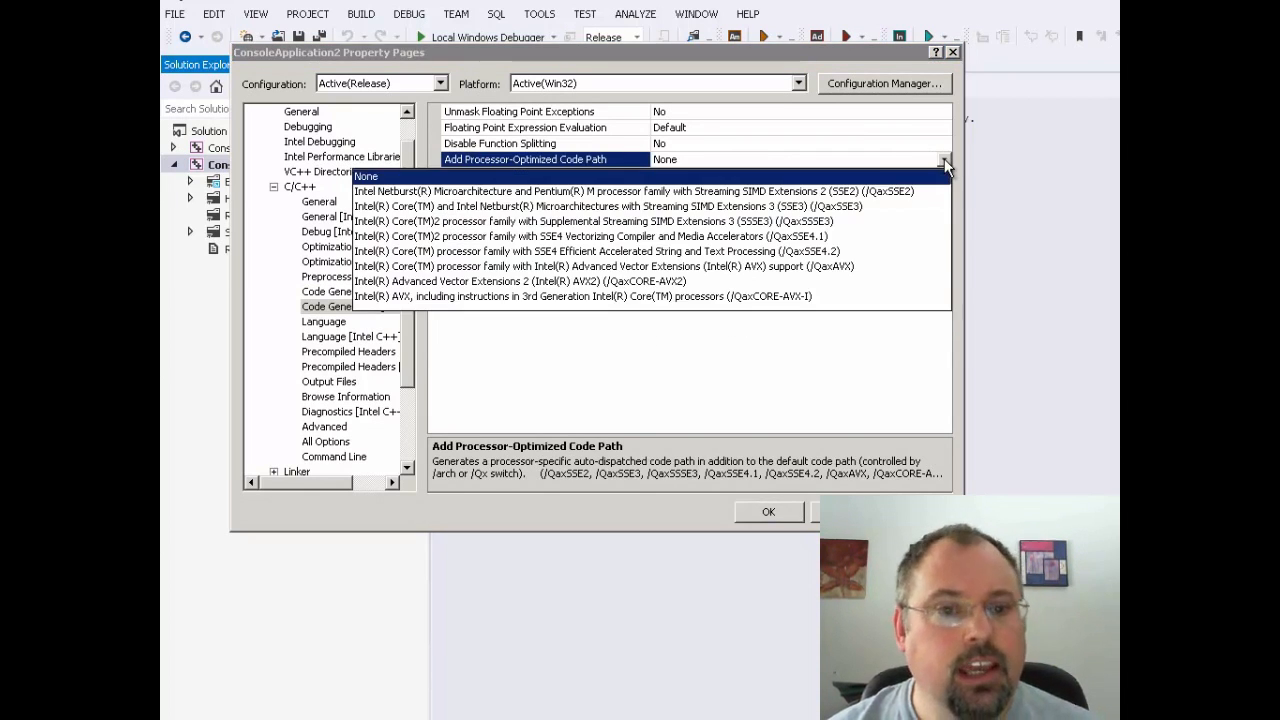
mouse_move(798, 276)
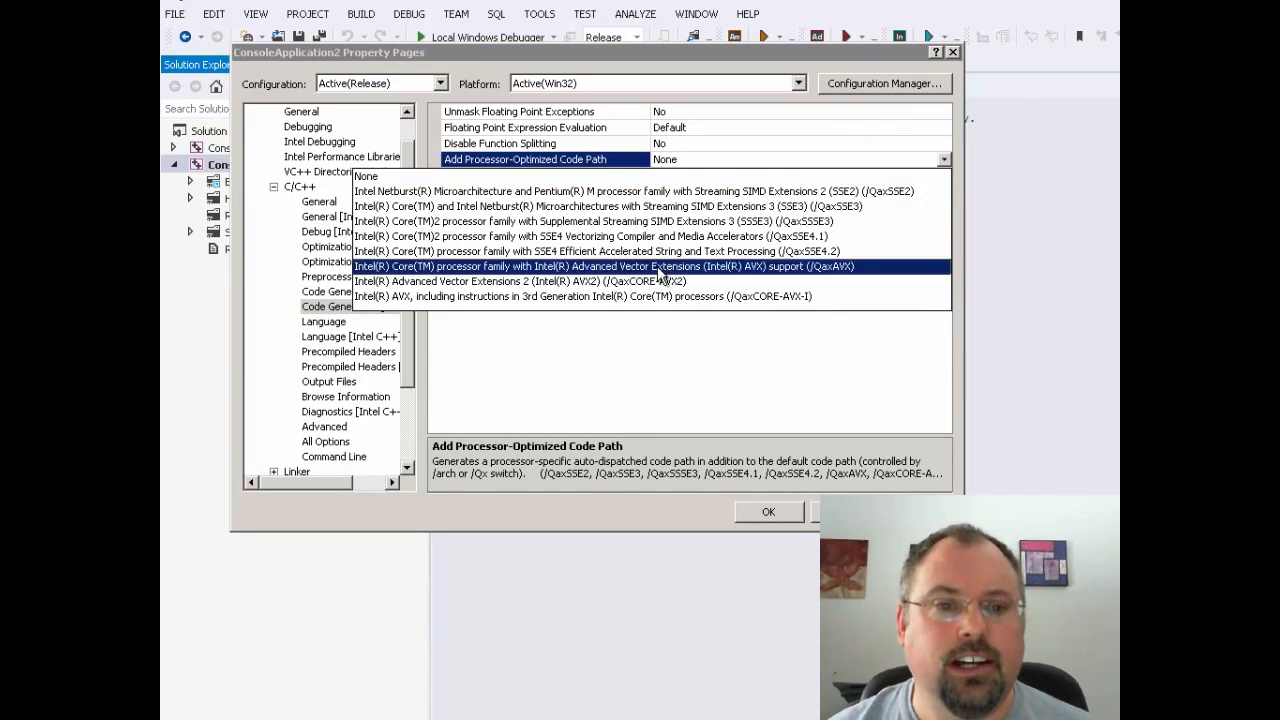
left_click(608, 266)
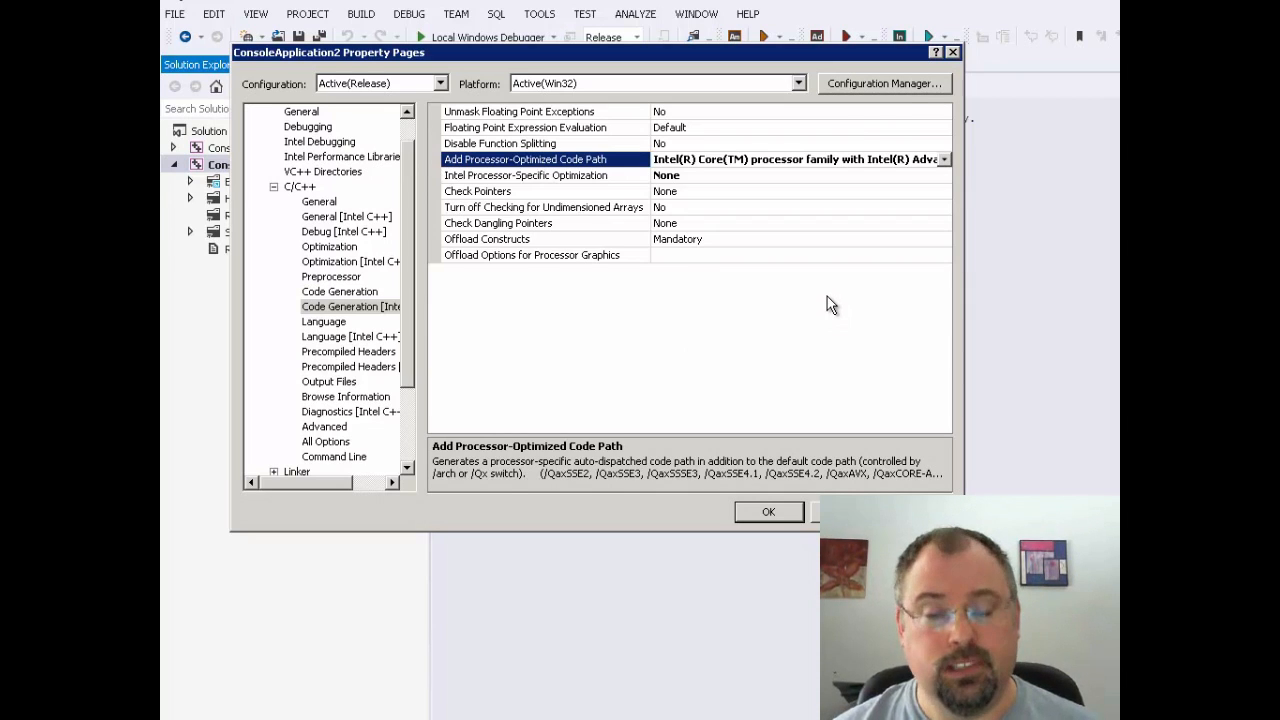
mouse_move(804, 336)
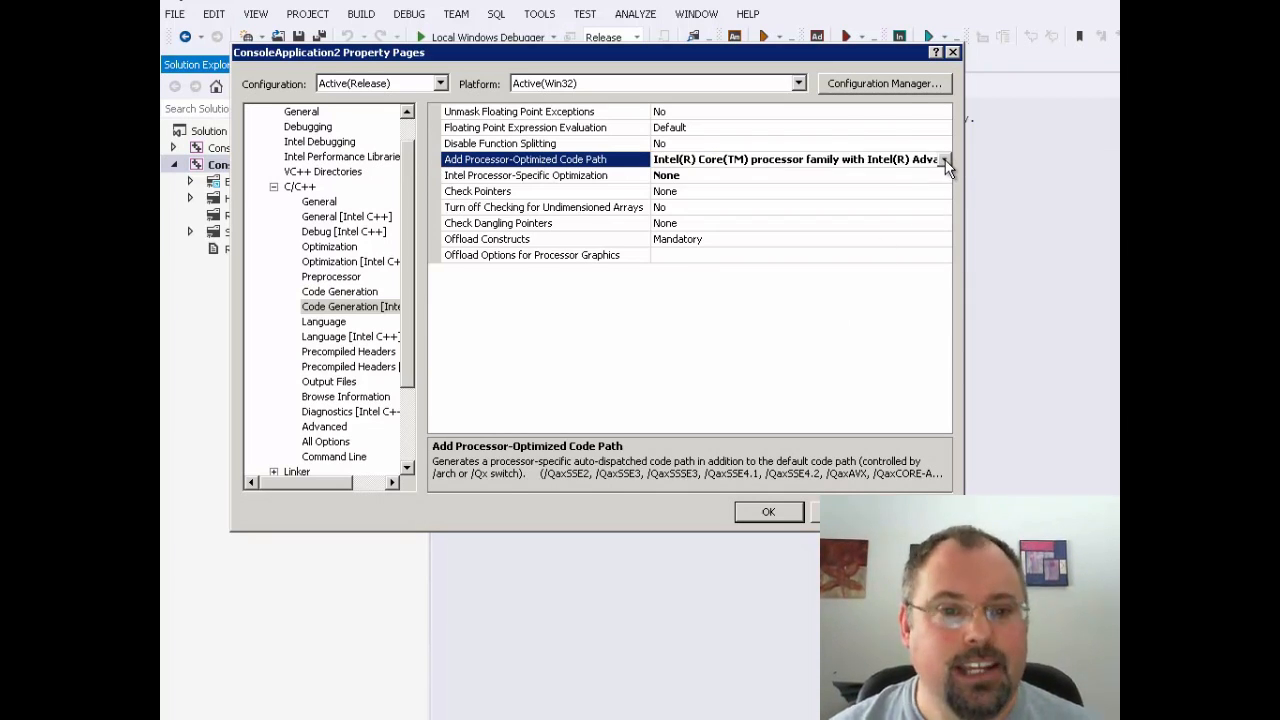
Set Add Processor-Optimized Code Path back to None, leaving both processor options at None
left_click(944, 160)
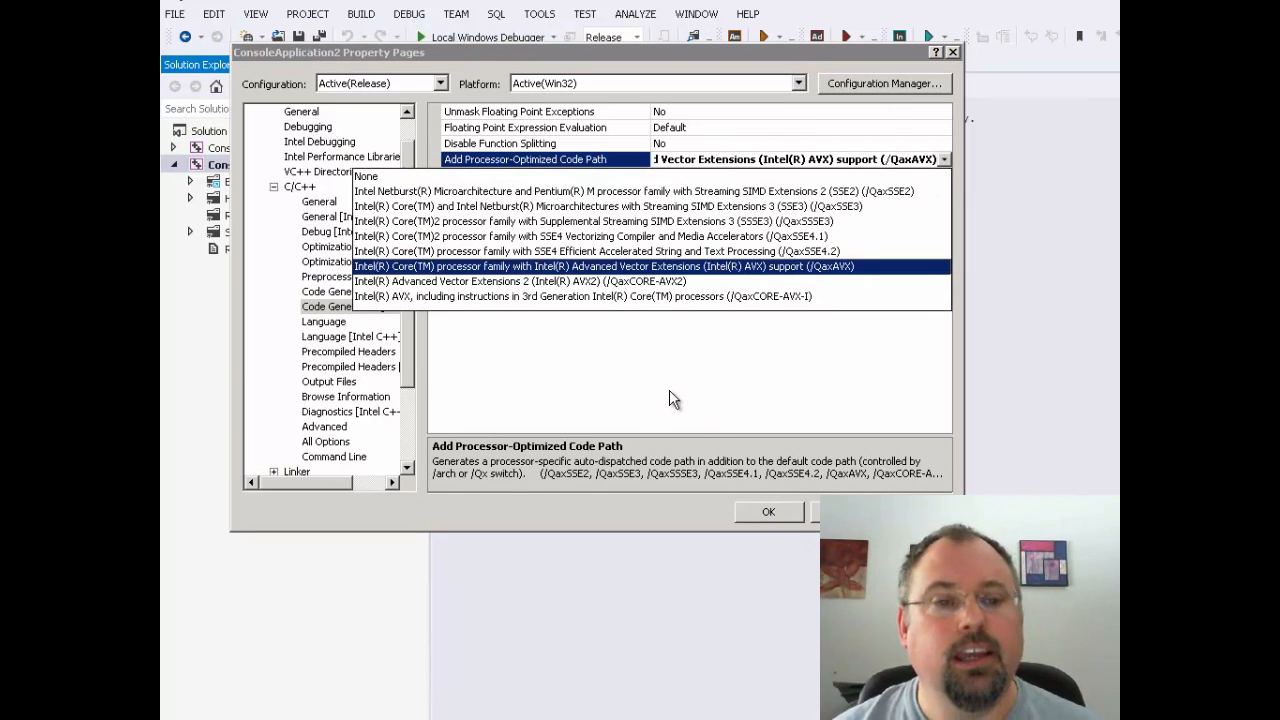
left_click(608, 266)
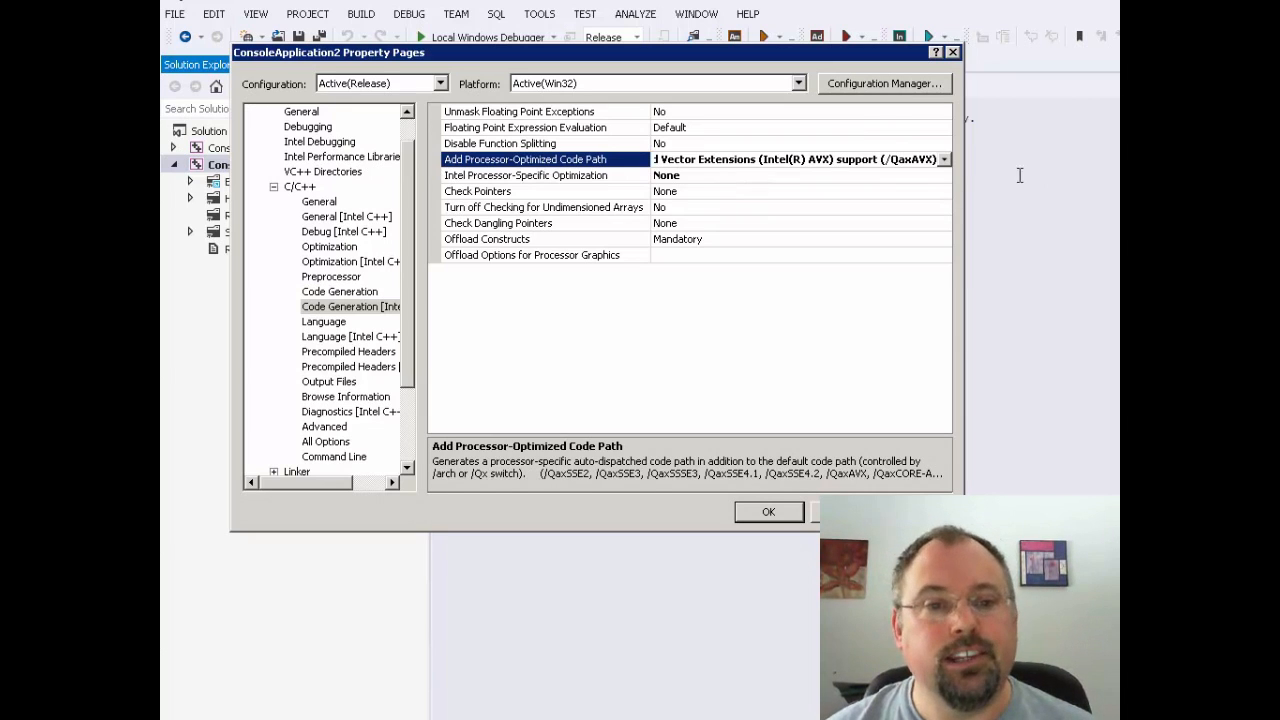
left_click(942, 160)
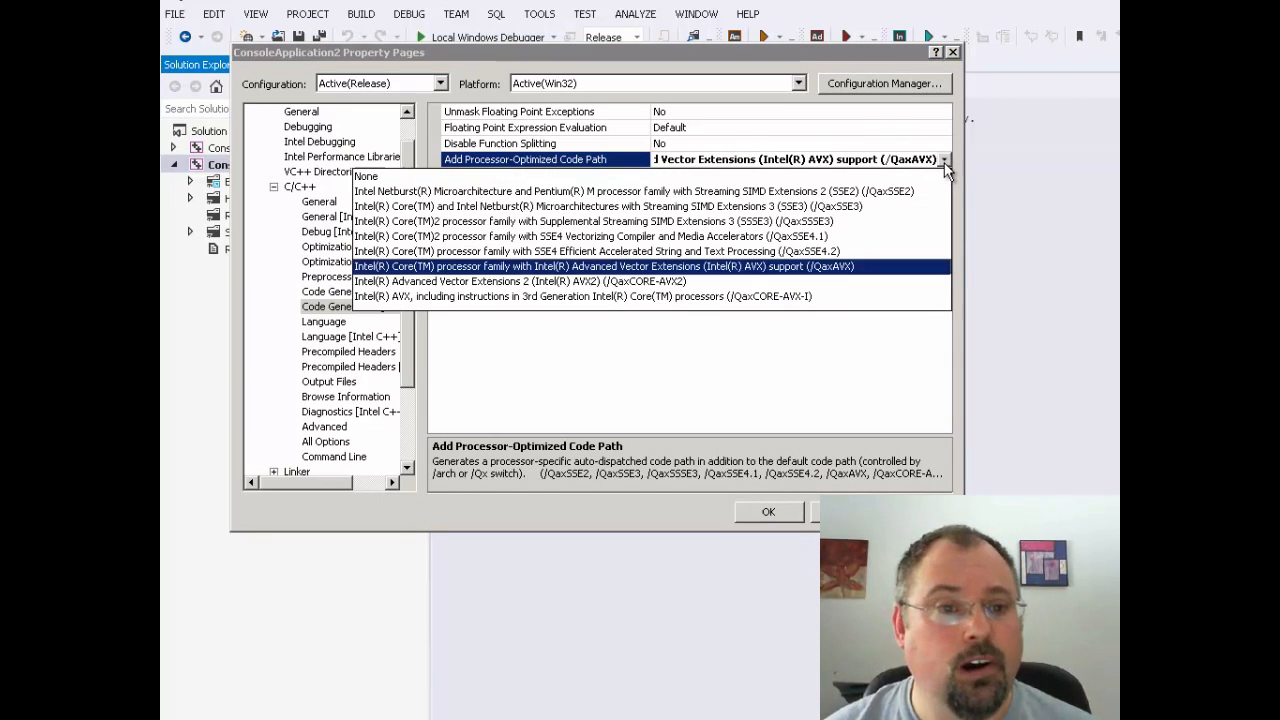
left_click(366, 176)
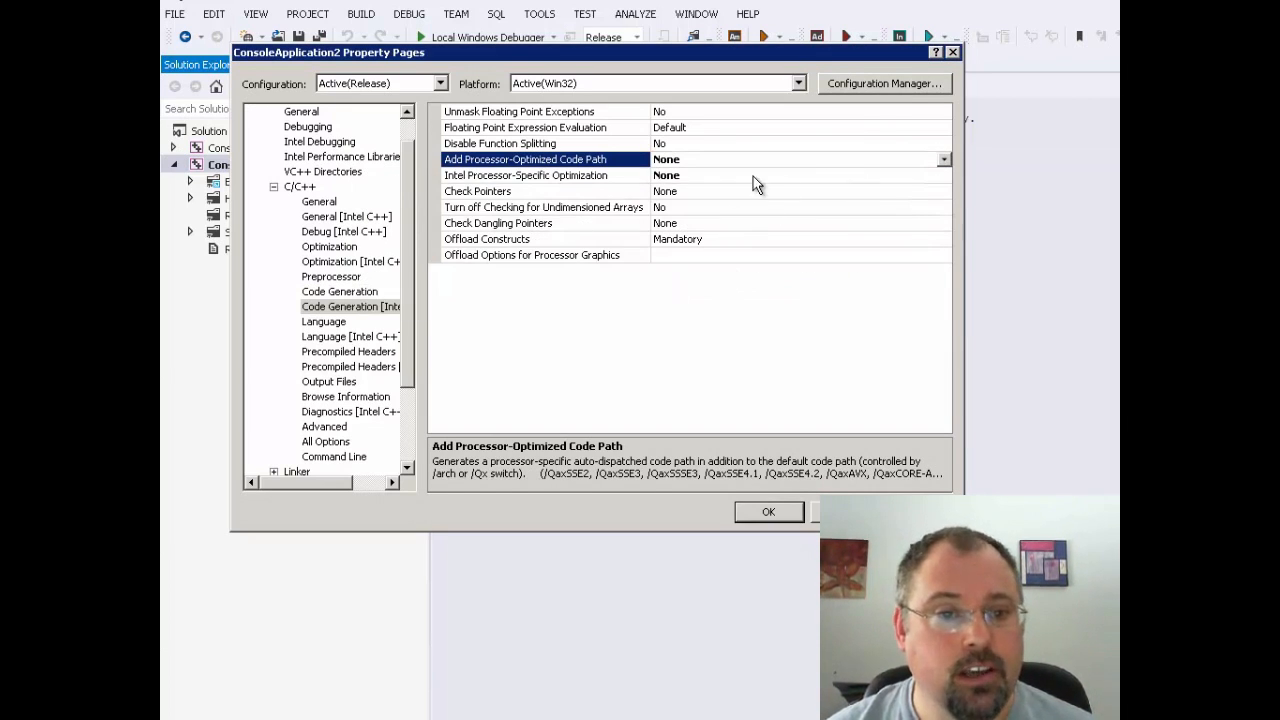
left_click(768, 512)
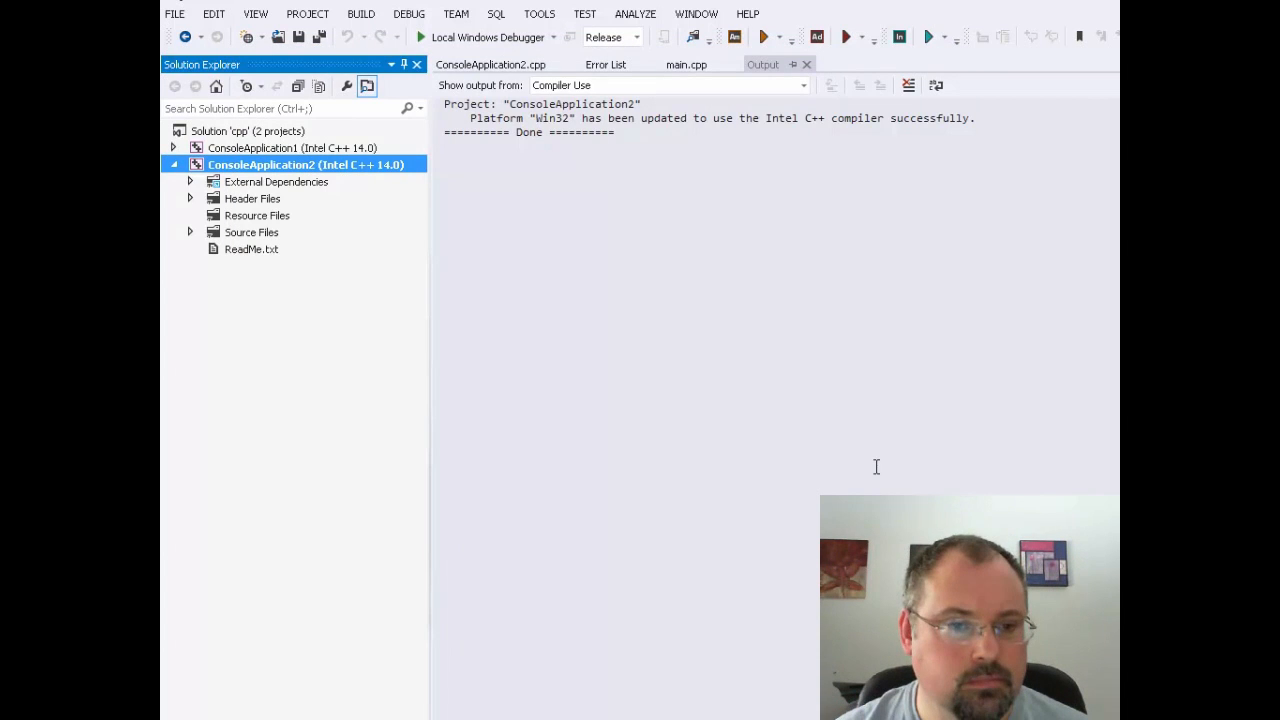
mouse_move(794, 460)
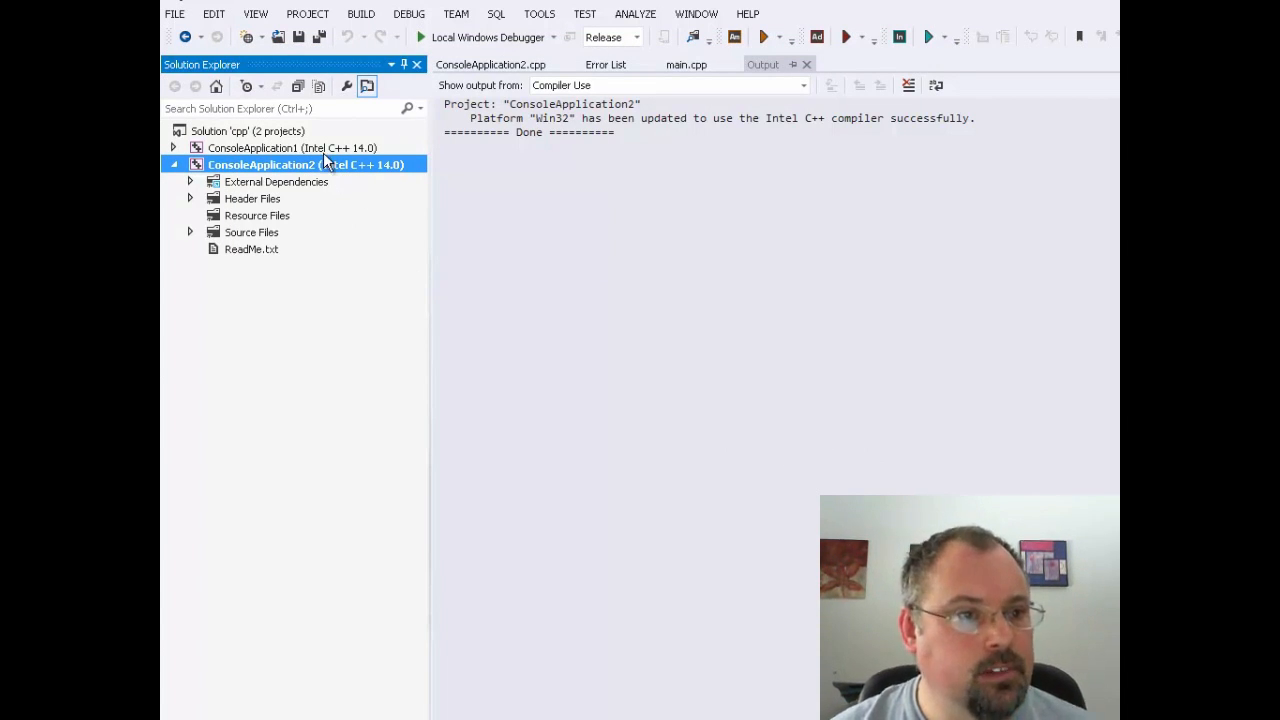
mouse_move(298, 172)
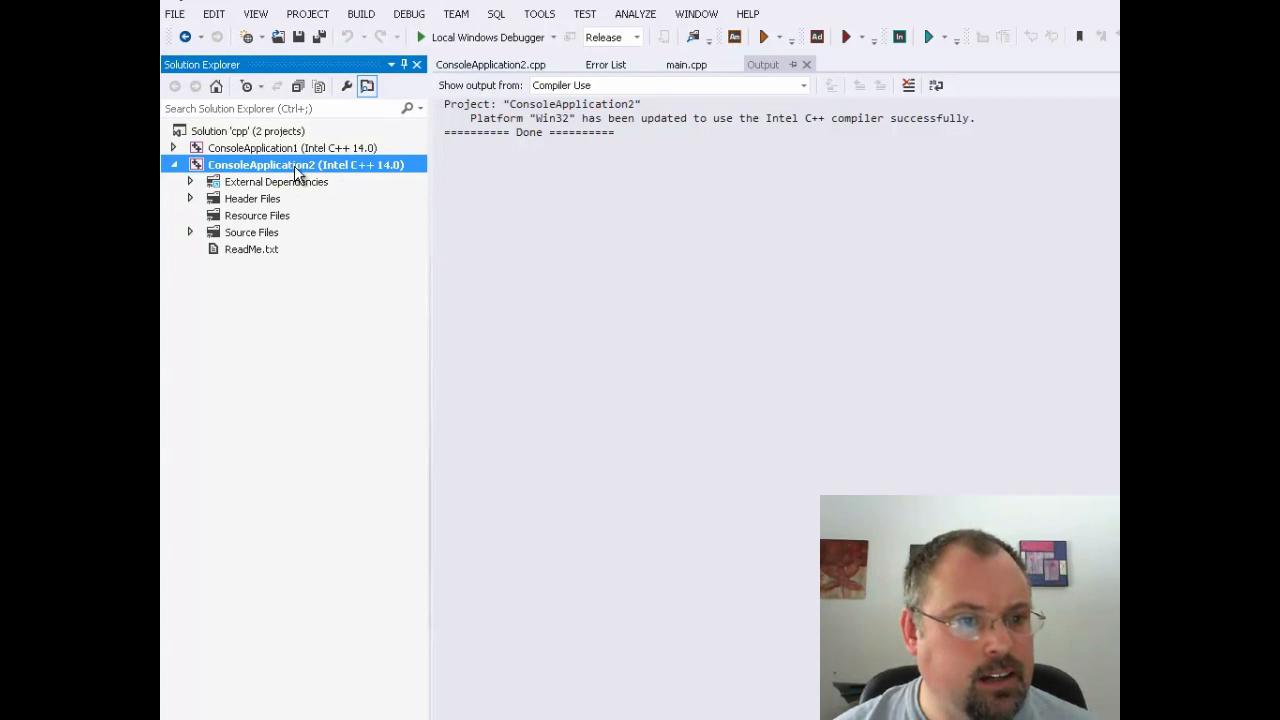
right_click(296, 164)
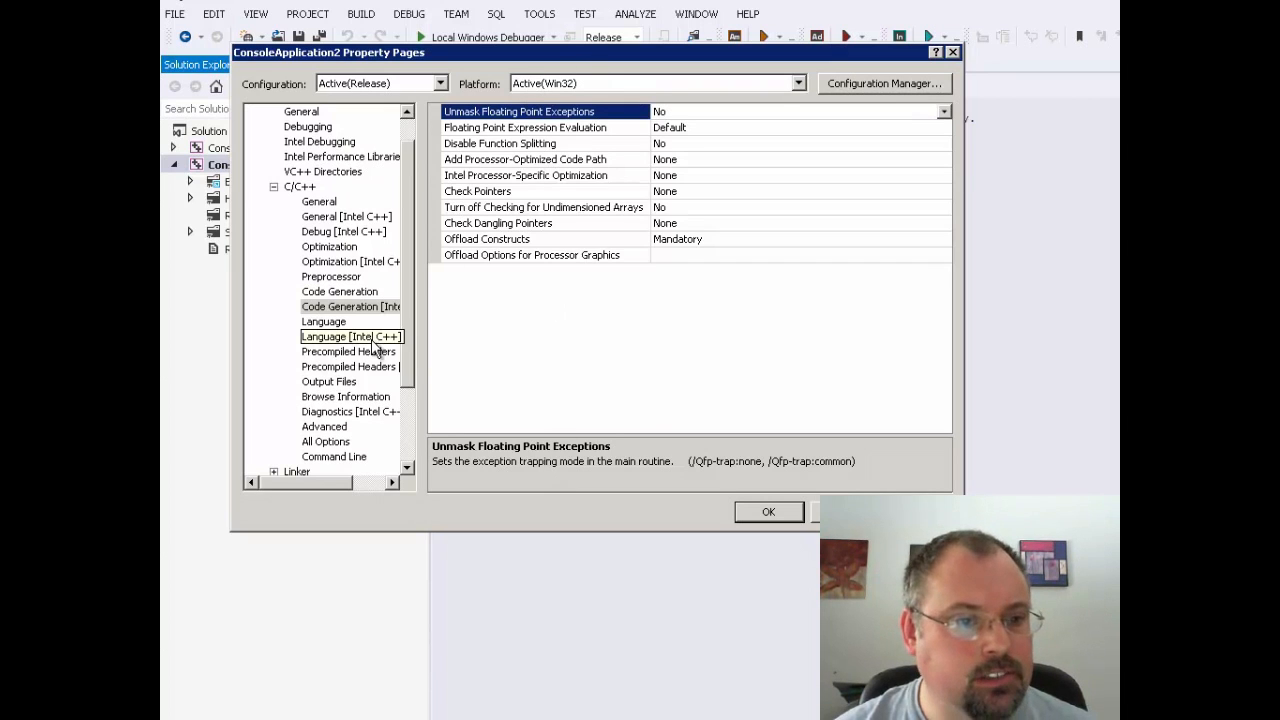
Under C/C++ > Language [Intel C++], set Enable C++11 Support to Yes (/Qstd=c++11)
left_click(376, 366)
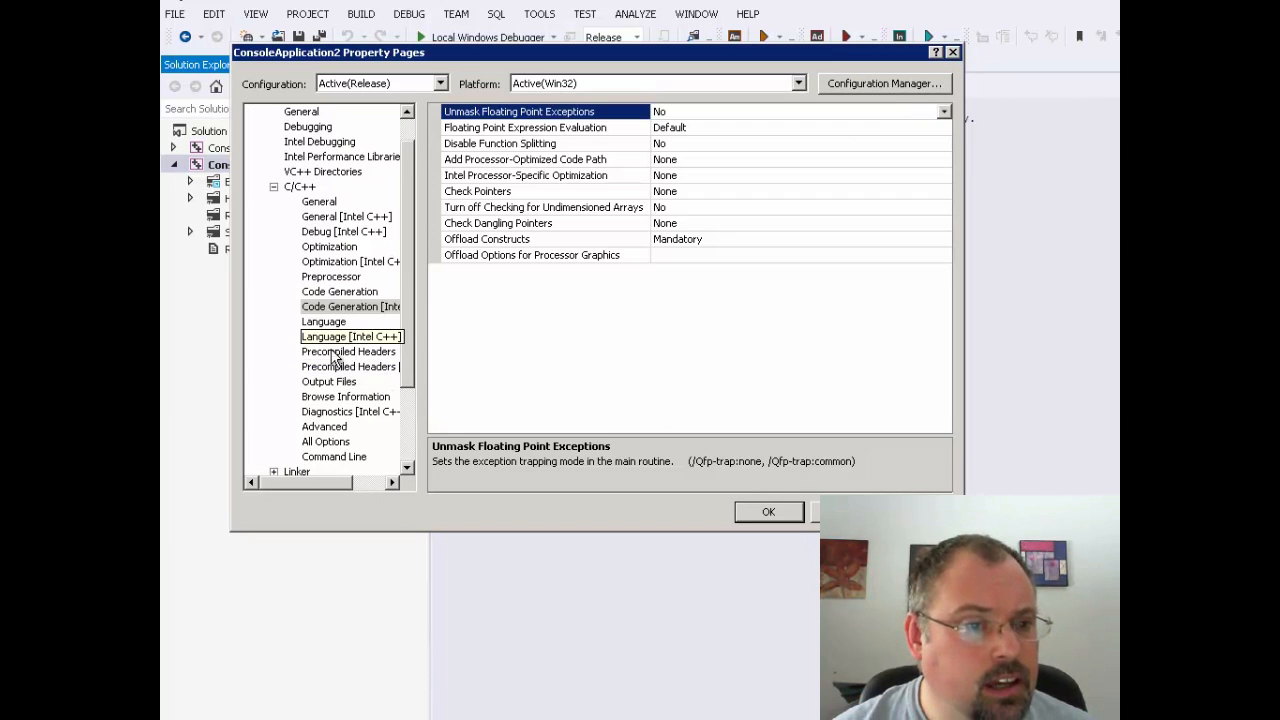
left_click(352, 336)
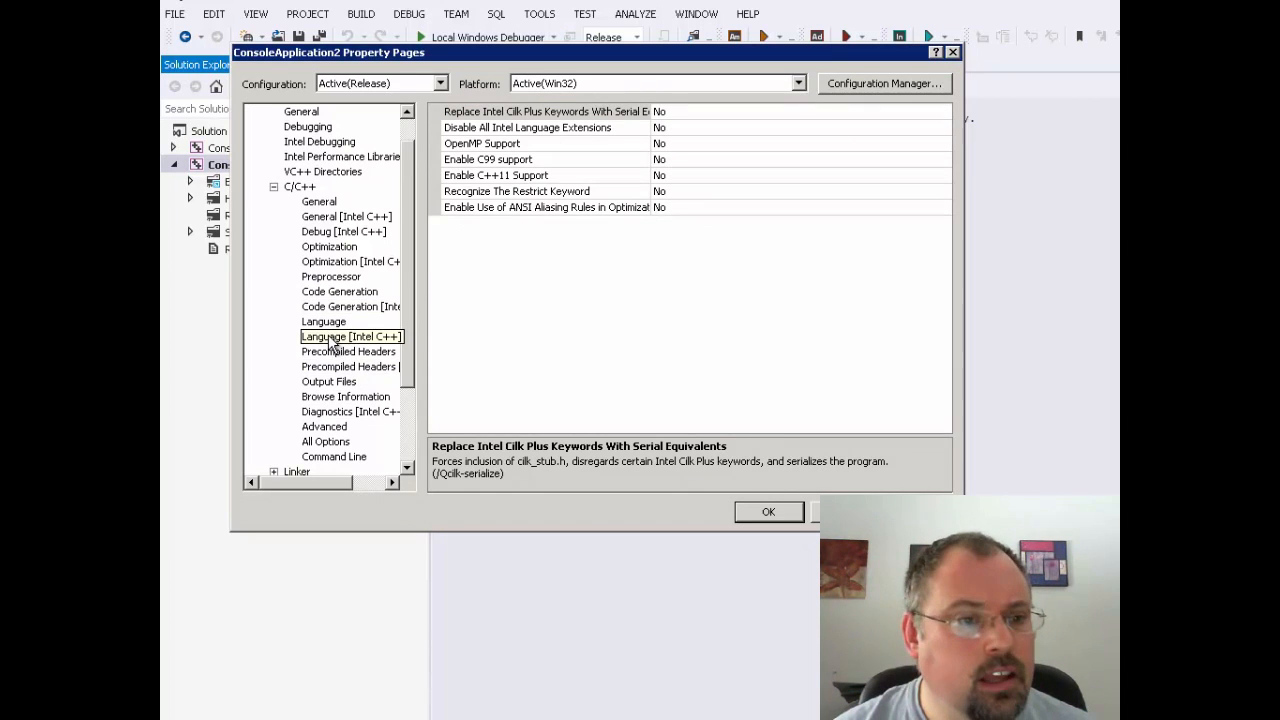
left_click(352, 336)
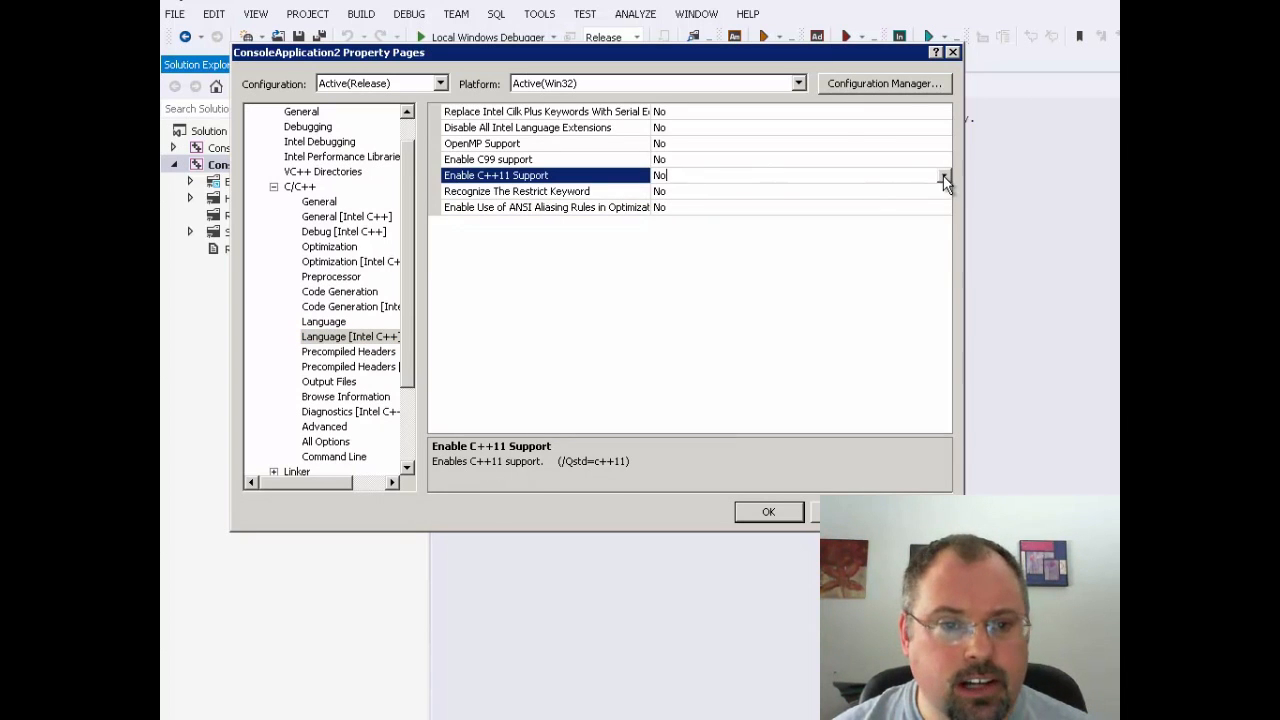
left_click(944, 176)
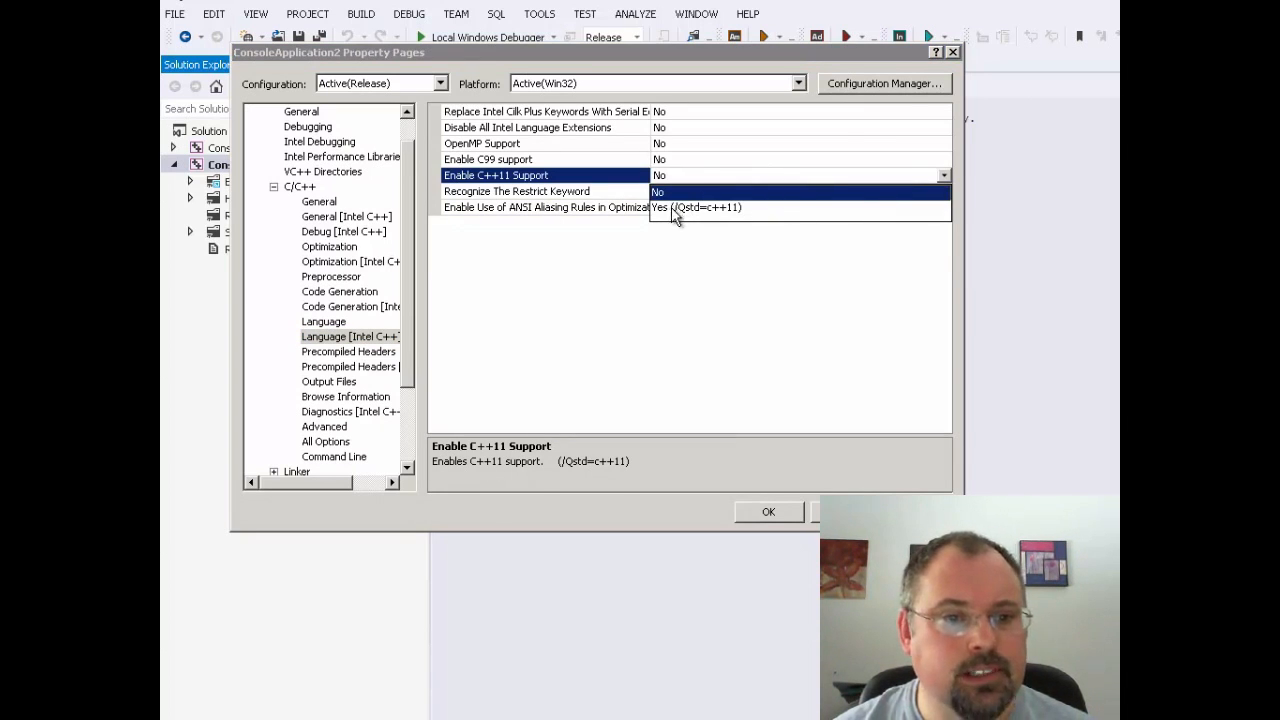
left_click(700, 206)
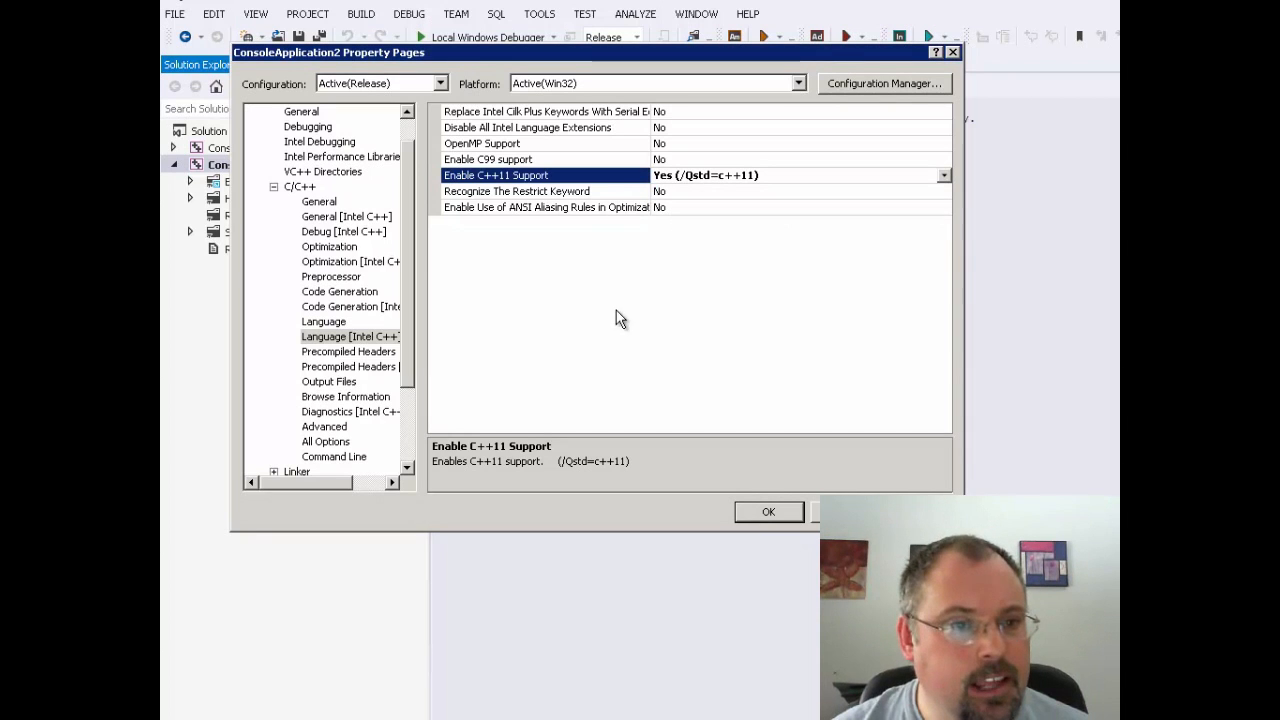
mouse_move(648, 256)
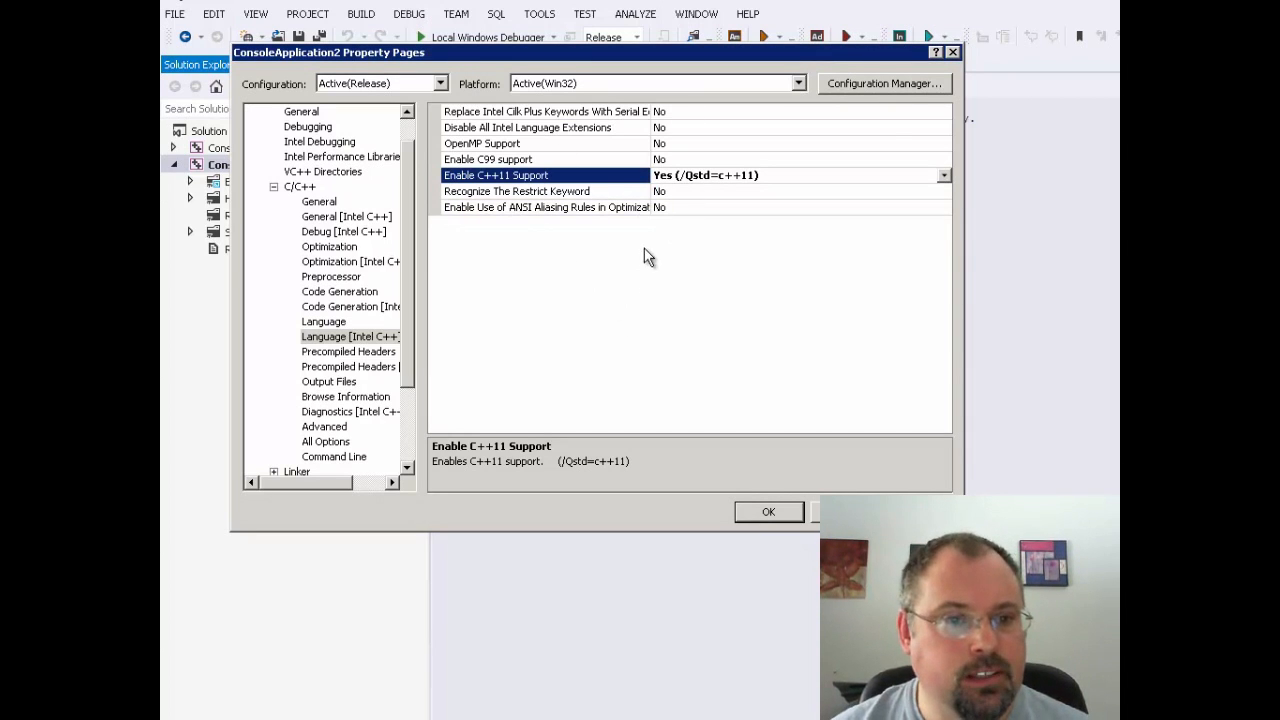